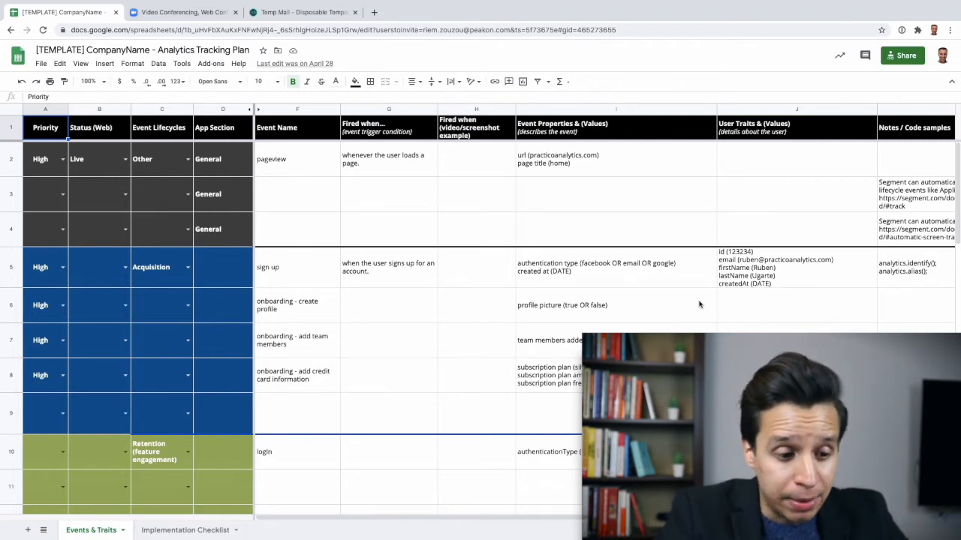
Paste the Temp Mail disposable address into Zoom's work email box and submit Sign Up Free
{"action": "scroll", "scroll_direction": "down", "scroll_amount": 3}
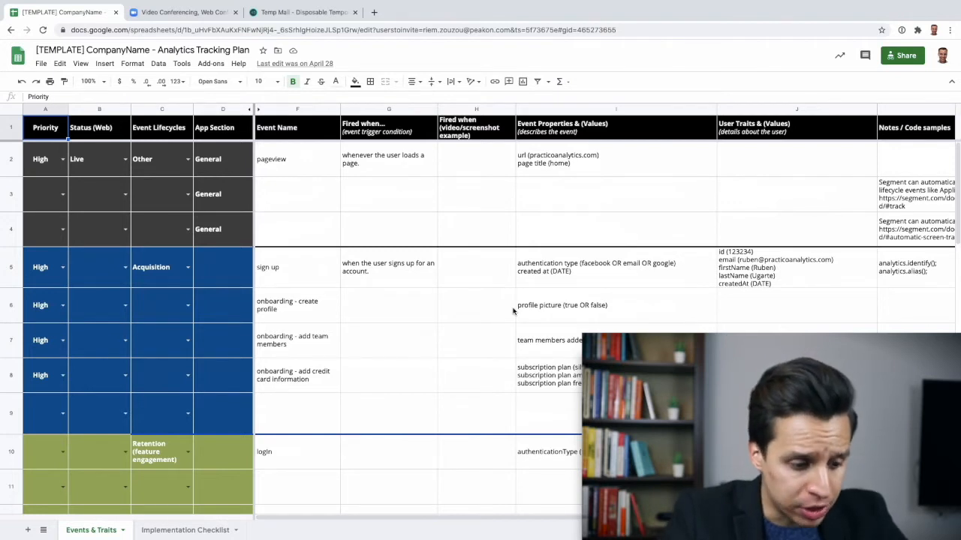
{"action": "mouse_move", "coordinate": [498, 302]}
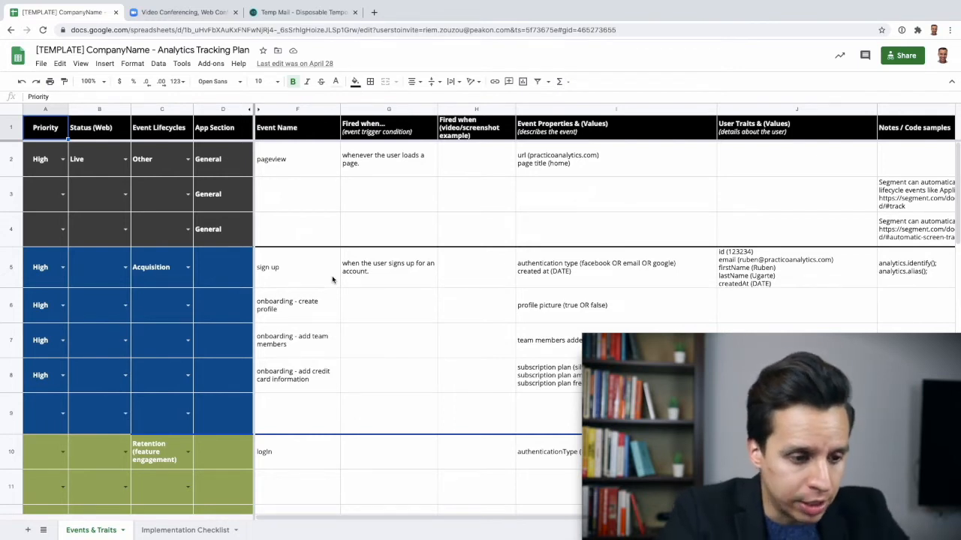
{"action": "left_click", "coordinate": [183, 12]}
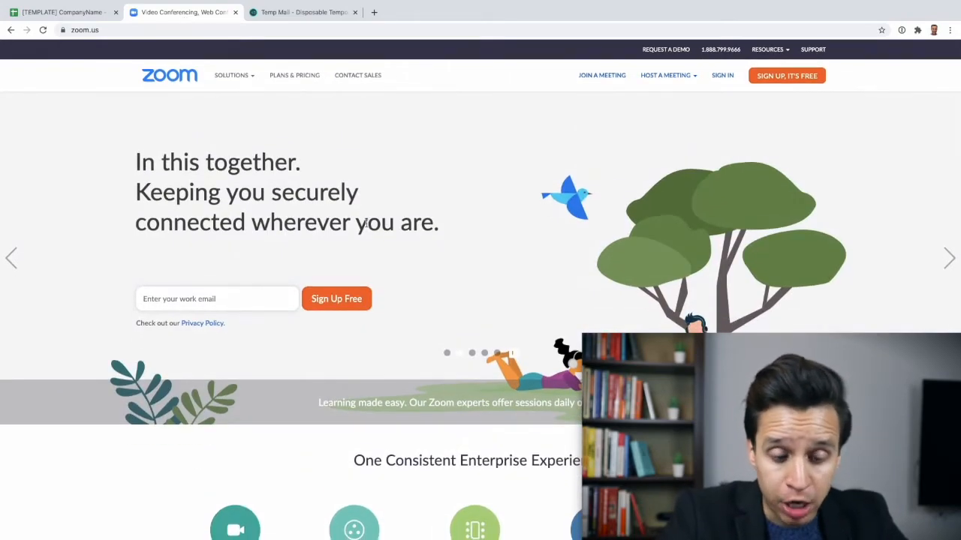
{"action": "mouse_move", "coordinate": [150, 179]}
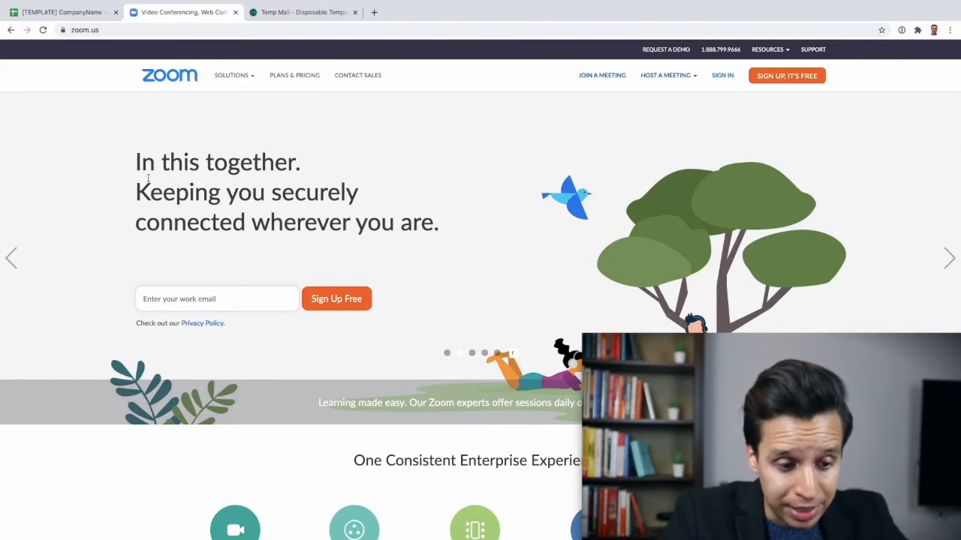
{"action": "mouse_move", "coordinate": [366, 267]}
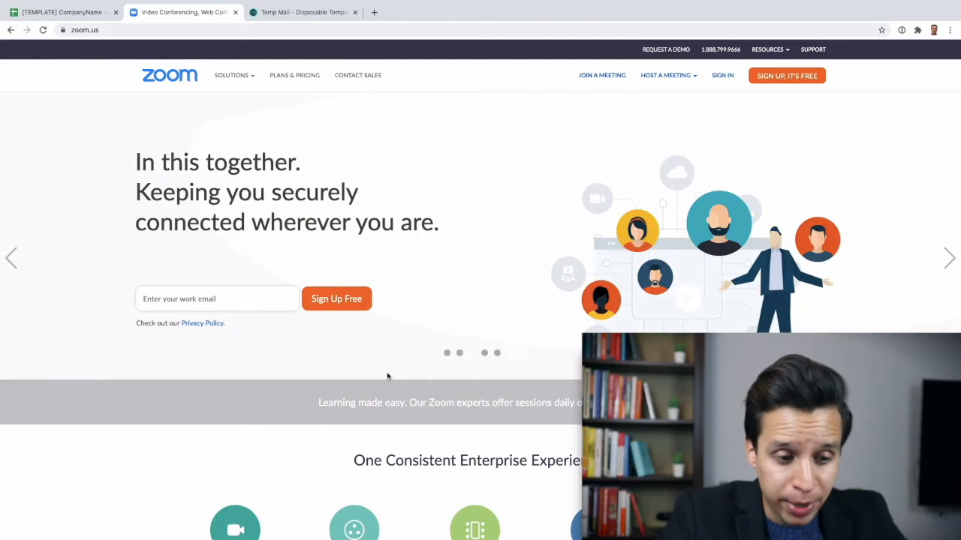
{"action": "mouse_move", "coordinate": [342, 314]}
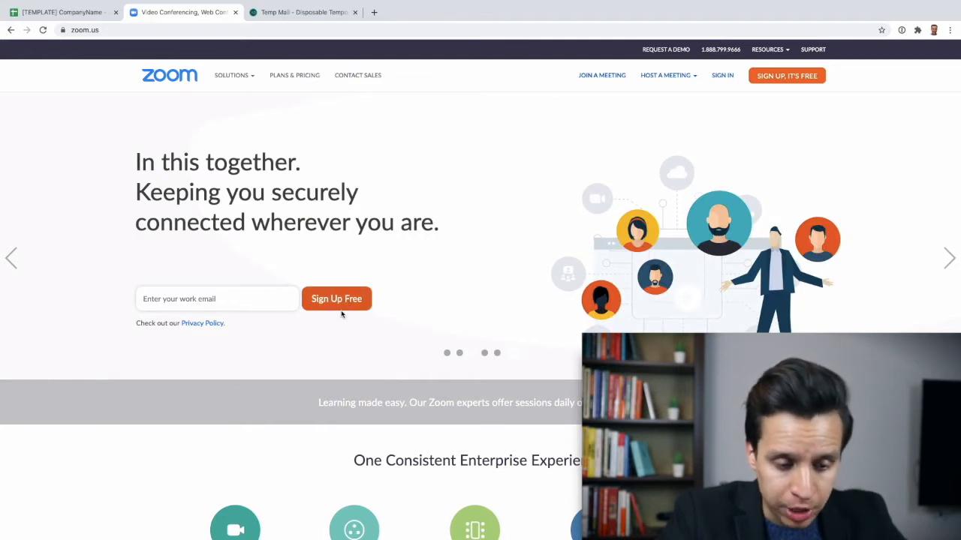
{"action": "left_click", "coordinate": [216, 299]}
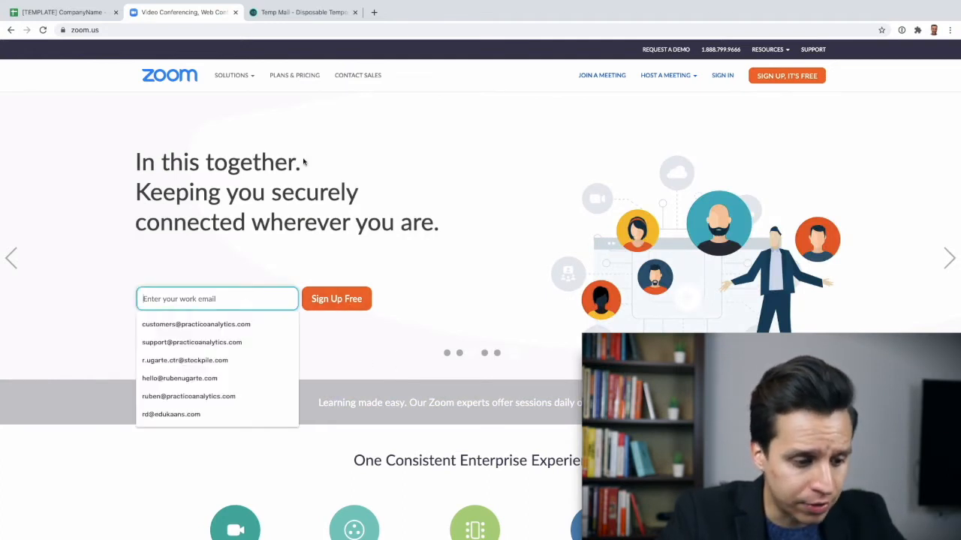
{"action": "left_click", "coordinate": [300, 12]}
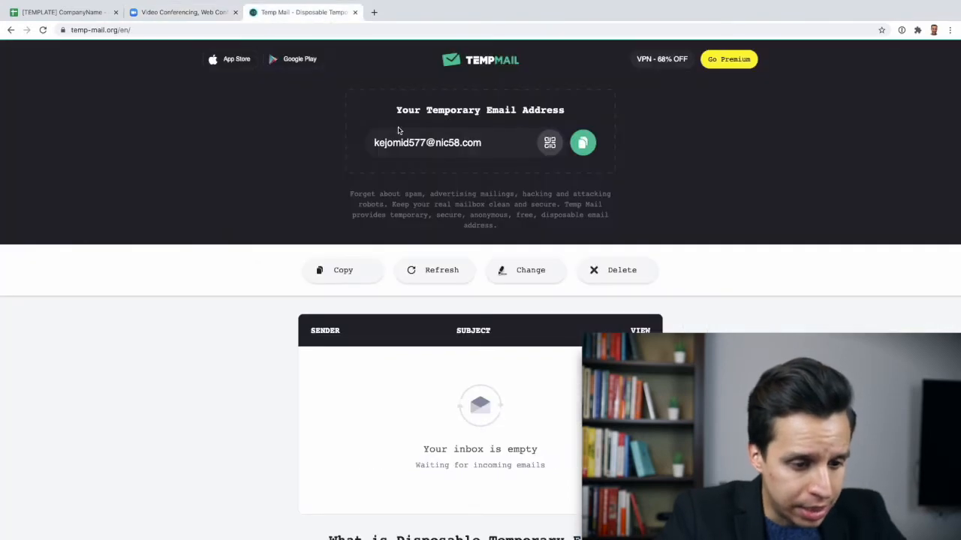
{"action": "double_click", "coordinate": [426, 143]}
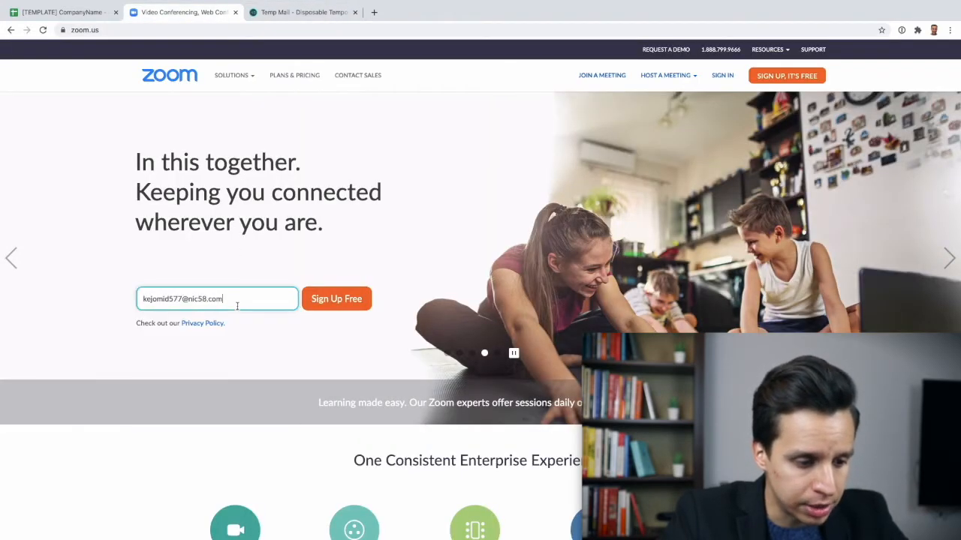
{"action": "left_click", "coordinate": [336, 299]}
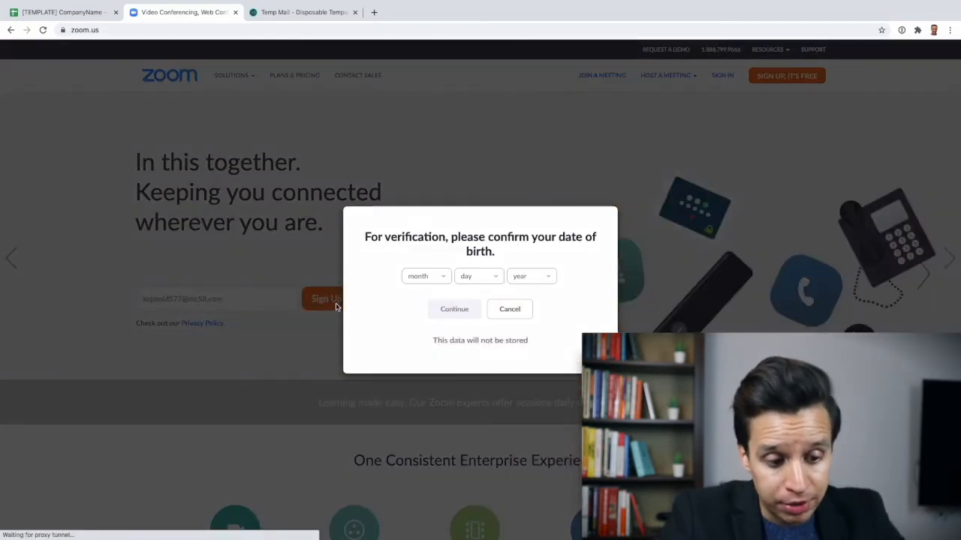
{"action": "mouse_move", "coordinate": [217, 300]}
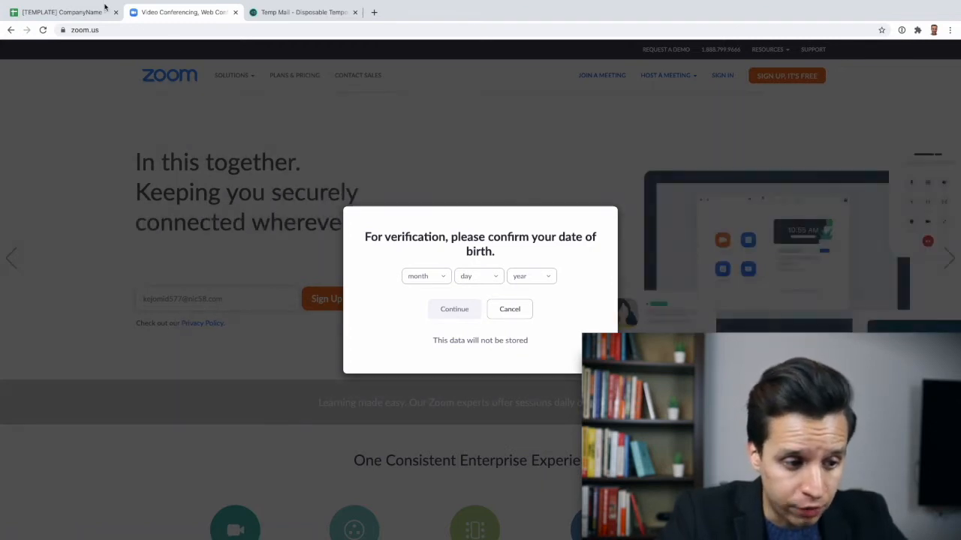
Make the sign-up trigger in G6 read 'on the homepage' and trim firstName and lastName from J6 traits
{"action": "left_click", "coordinate": [57, 12]}
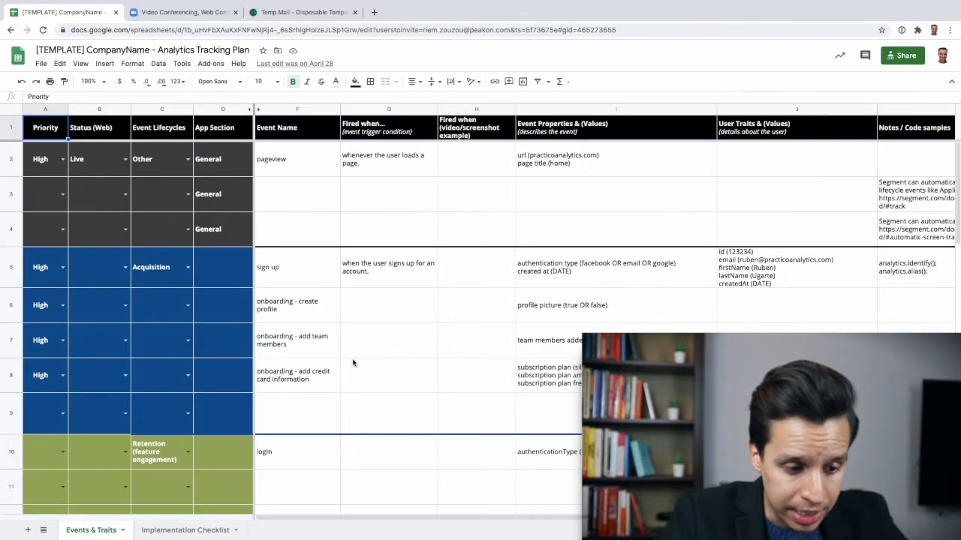
{"action": "left_click", "coordinate": [297, 267]}
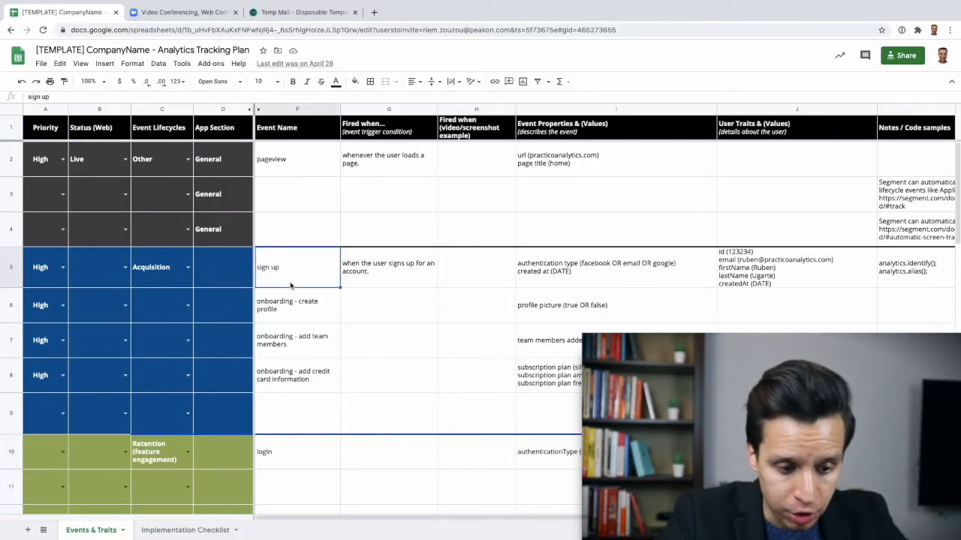
{"action": "left_click", "coordinate": [389, 267]}
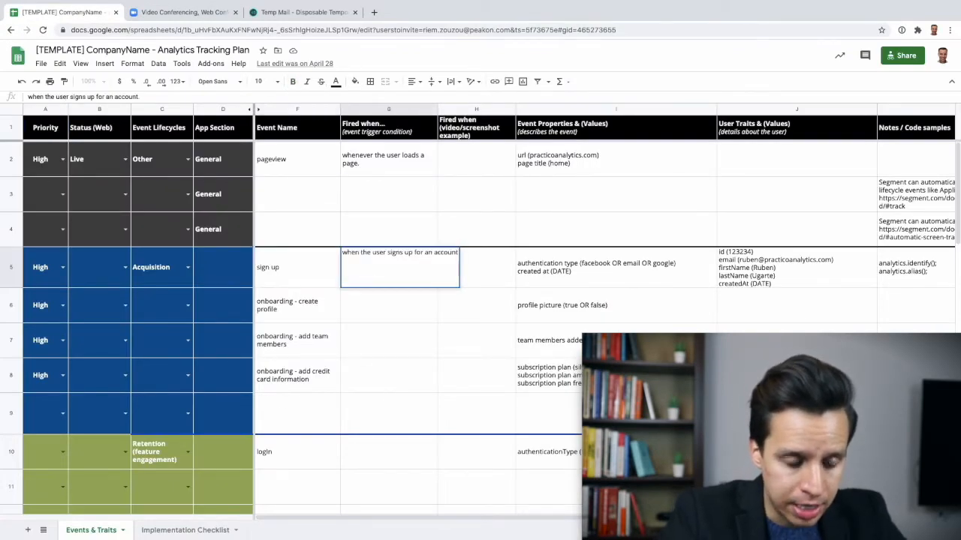
{"action": "type", "text": "on the ho"}
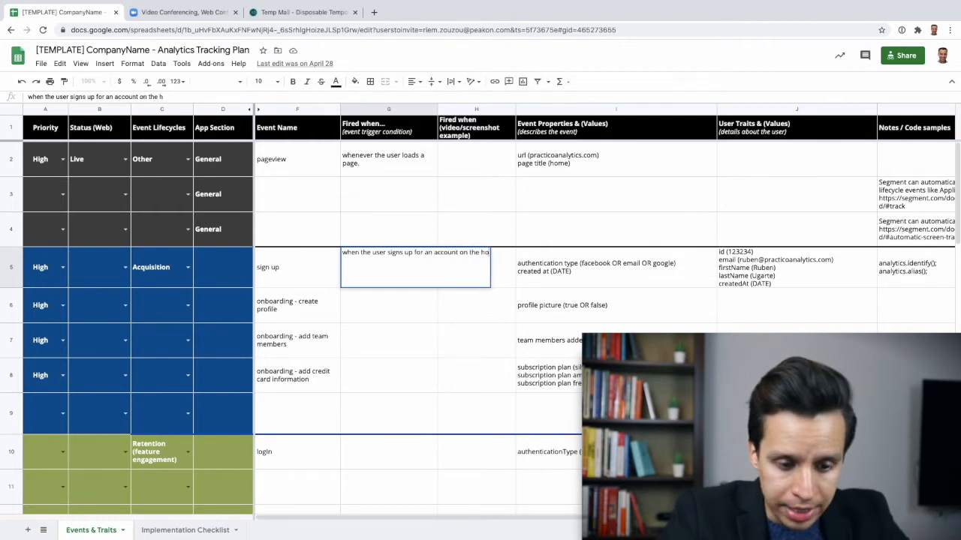
{"action": "left_click", "coordinate": [615, 267]}
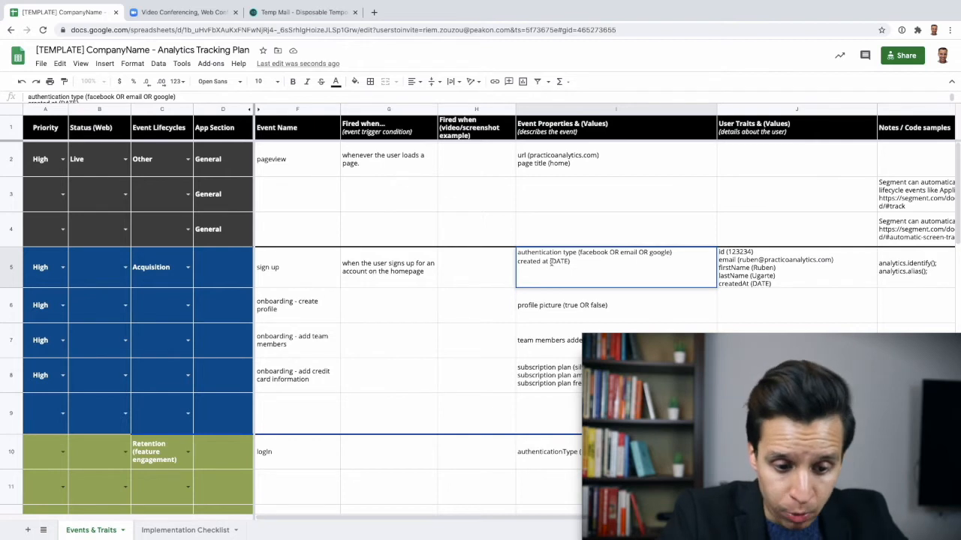
{"action": "left_click", "coordinate": [796, 268]}
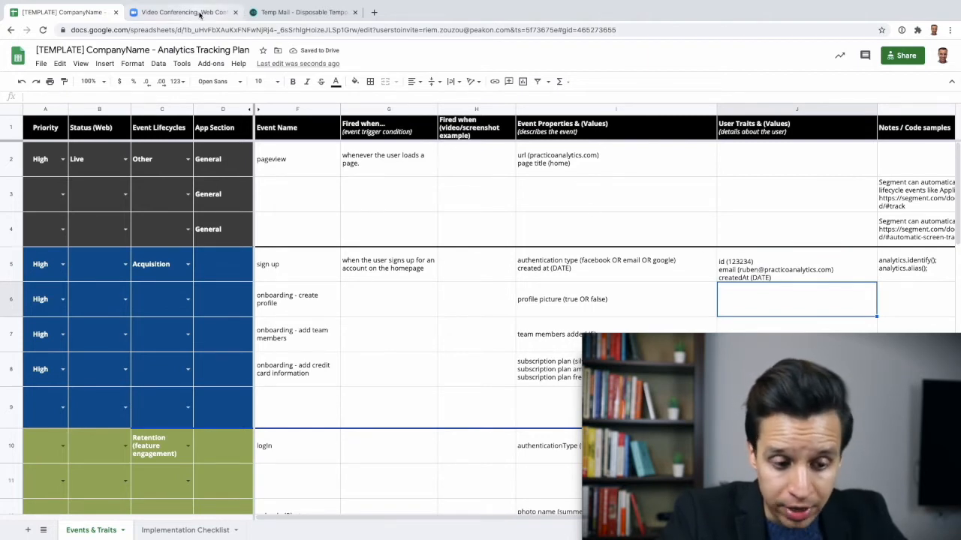
{"action": "left_click", "coordinate": [179, 12]}
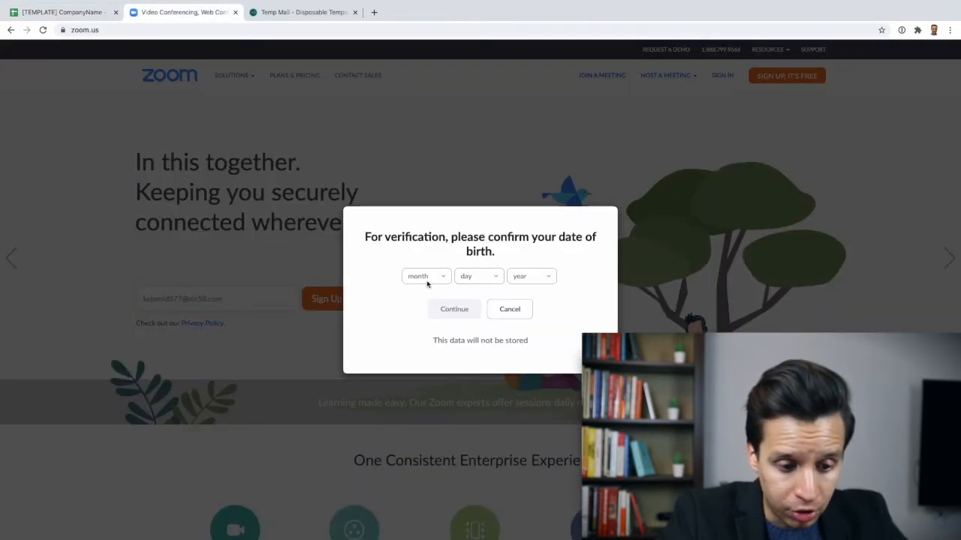
{"action": "left_click", "coordinate": [426, 276]}
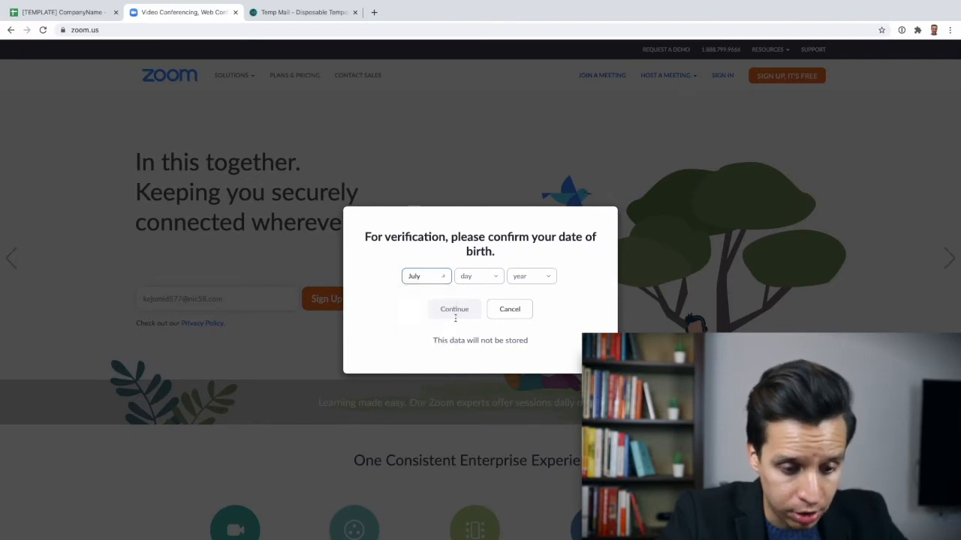
{"action": "left_click", "coordinate": [477, 277]}
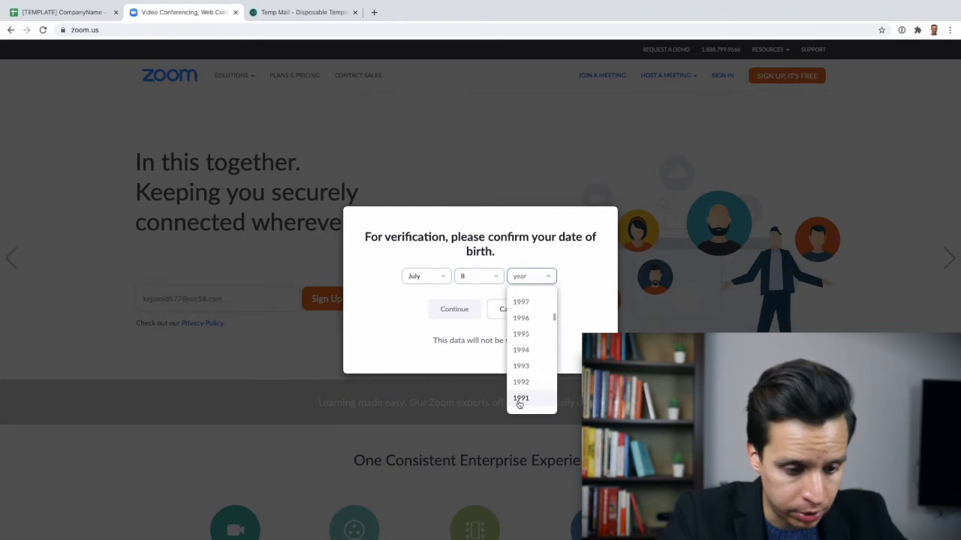
{"action": "left_click", "coordinate": [521, 398]}
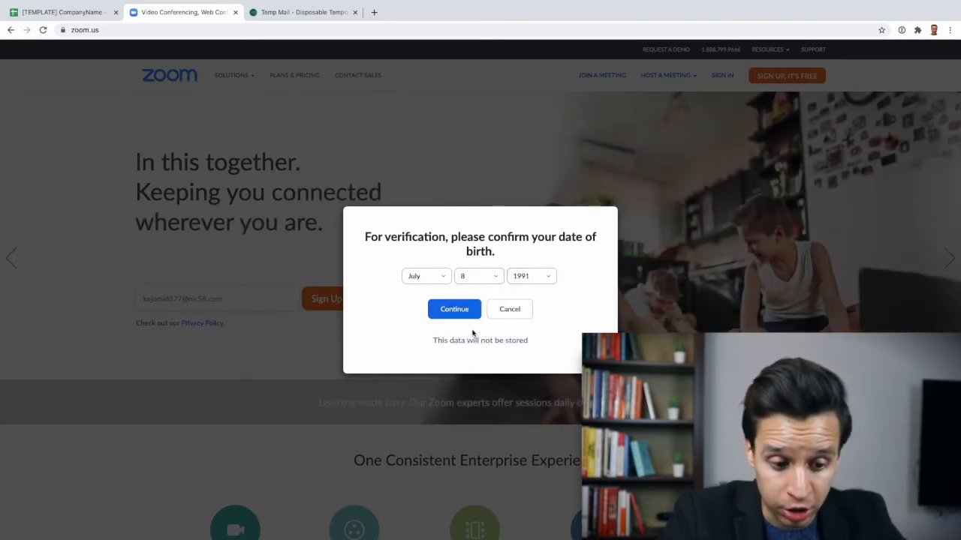
{"action": "left_click", "coordinate": [453, 310]}
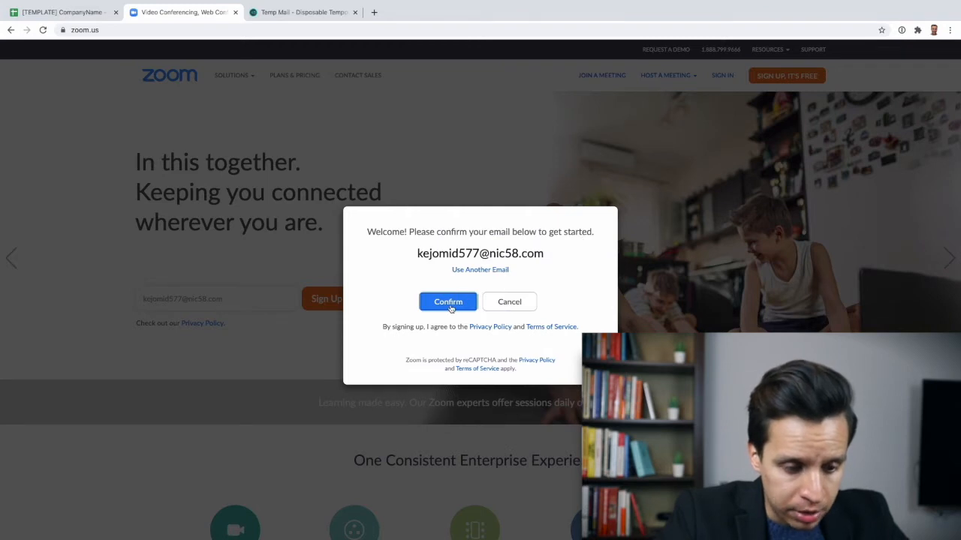
{"action": "left_click", "coordinate": [447, 302]}
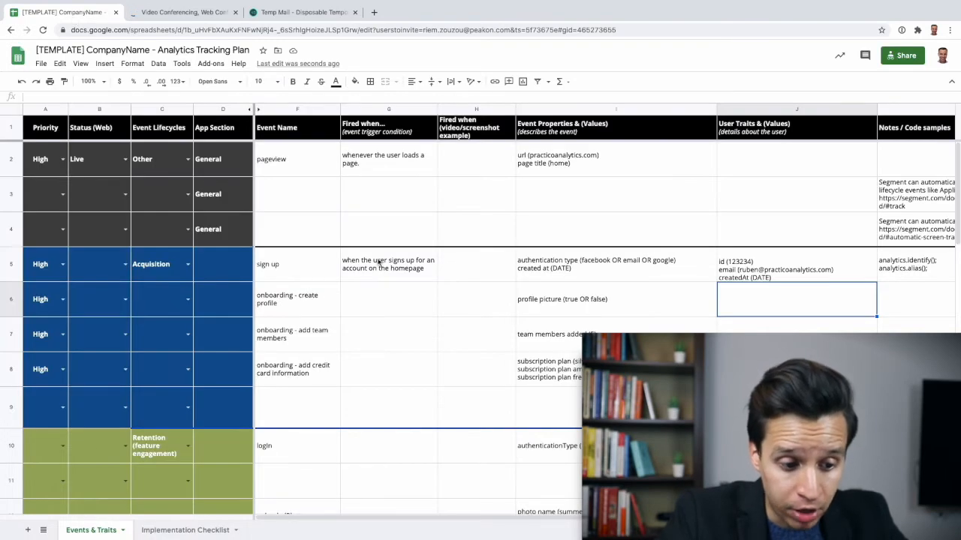
Review the sign-up and onboarding event rows, then return to Zoom's confirmation-email page
{"action": "left_click", "coordinate": [297, 264]}
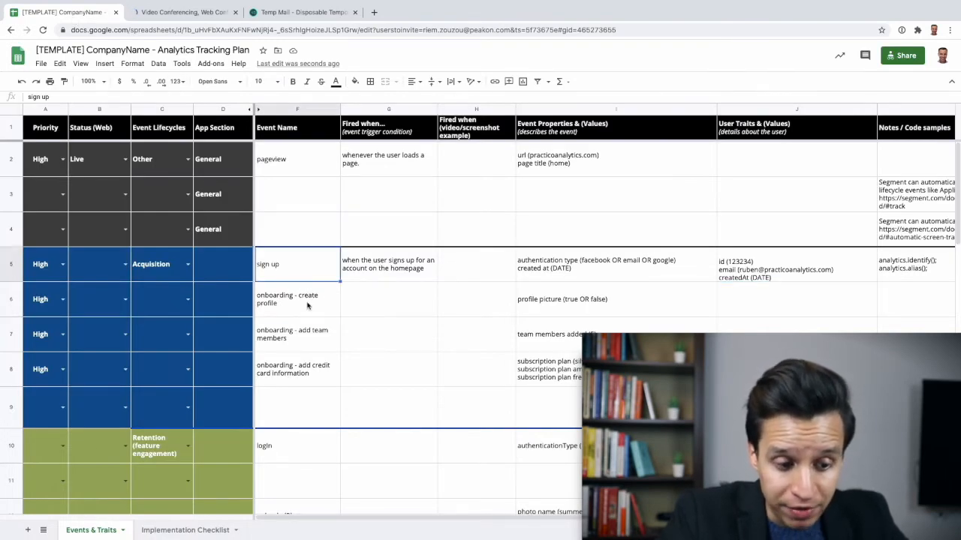
{"action": "left_click", "coordinate": [295, 298]}
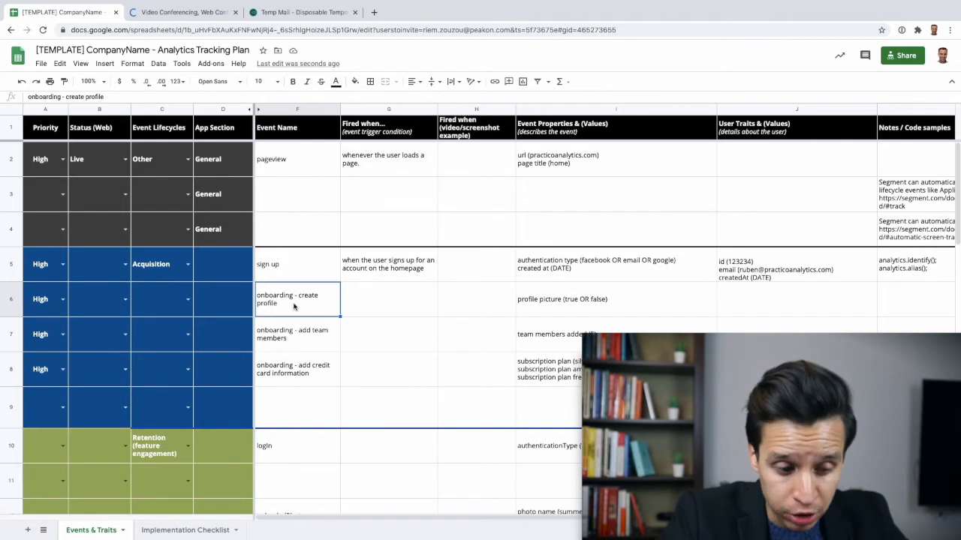
{"action": "mouse_move", "coordinate": [315, 348]}
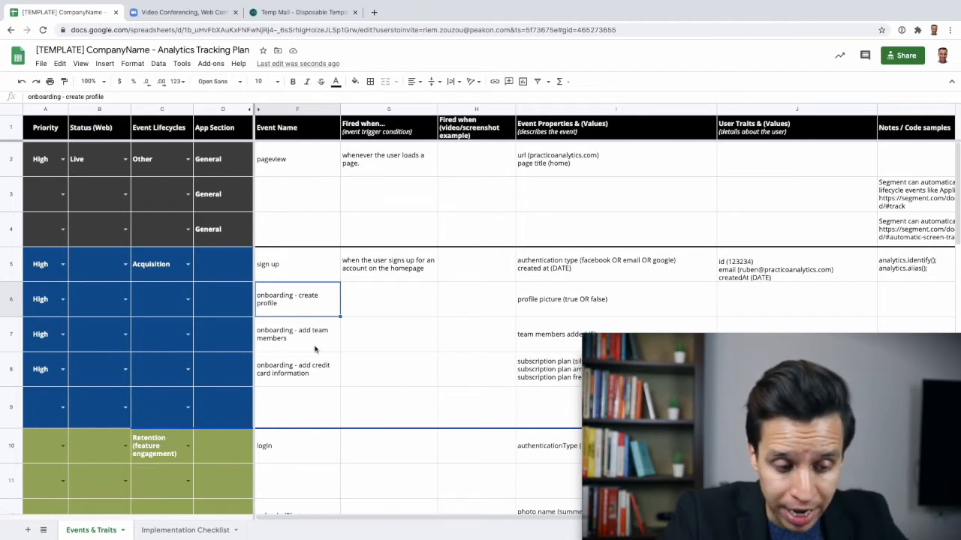
{"action": "mouse_move", "coordinate": [330, 357]}
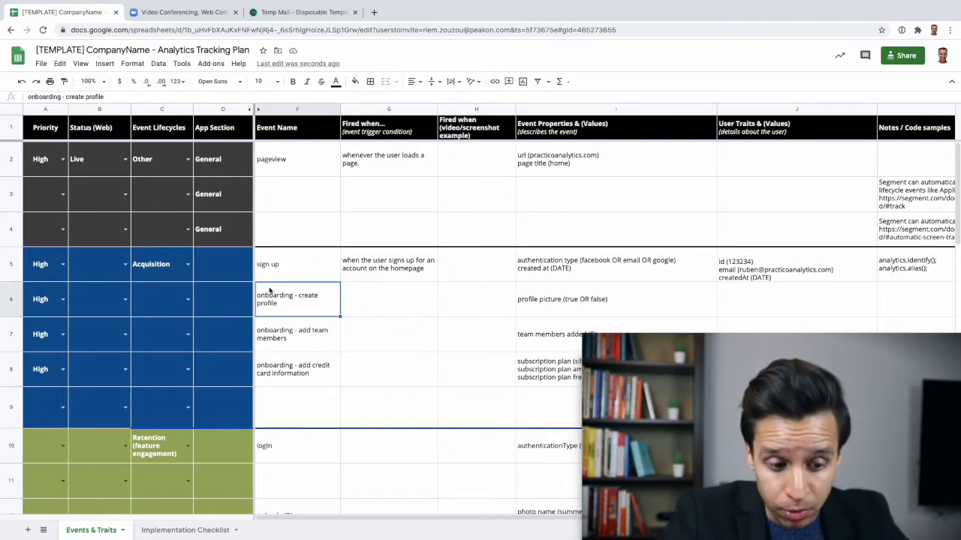
{"action": "mouse_move", "coordinate": [587, 222]}
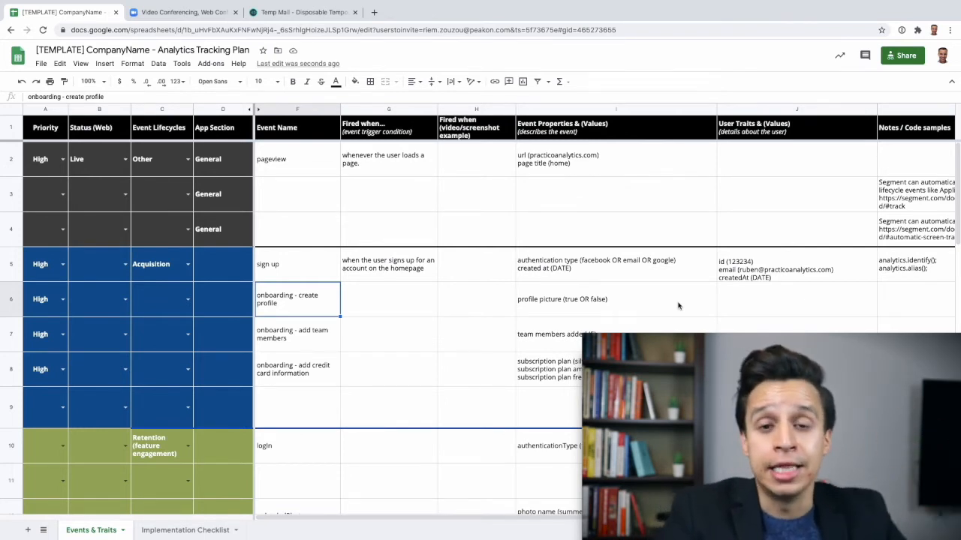
{"action": "left_click", "coordinate": [180, 12]}
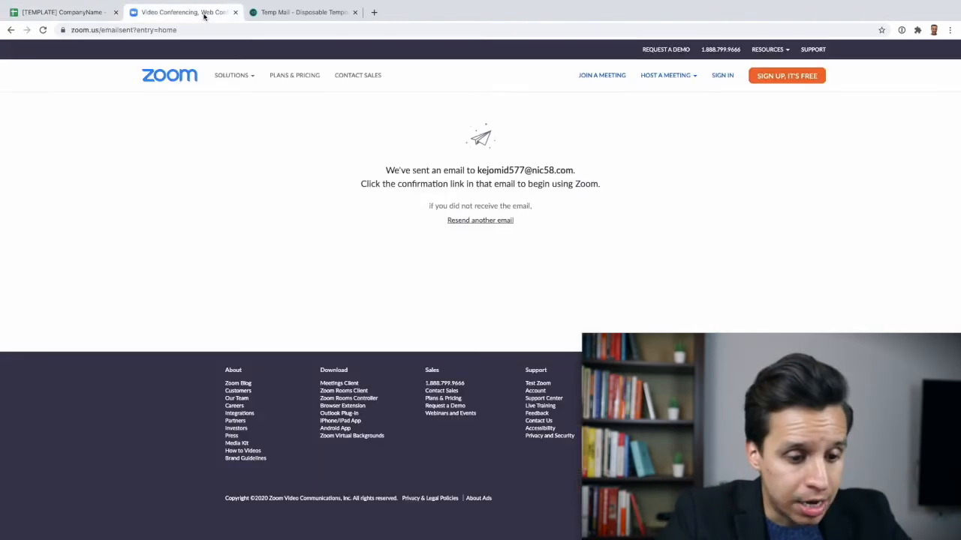
Activate the Zoom account from the confirmation email in the Temp Mail inbox
{"action": "left_click", "coordinate": [303, 12]}
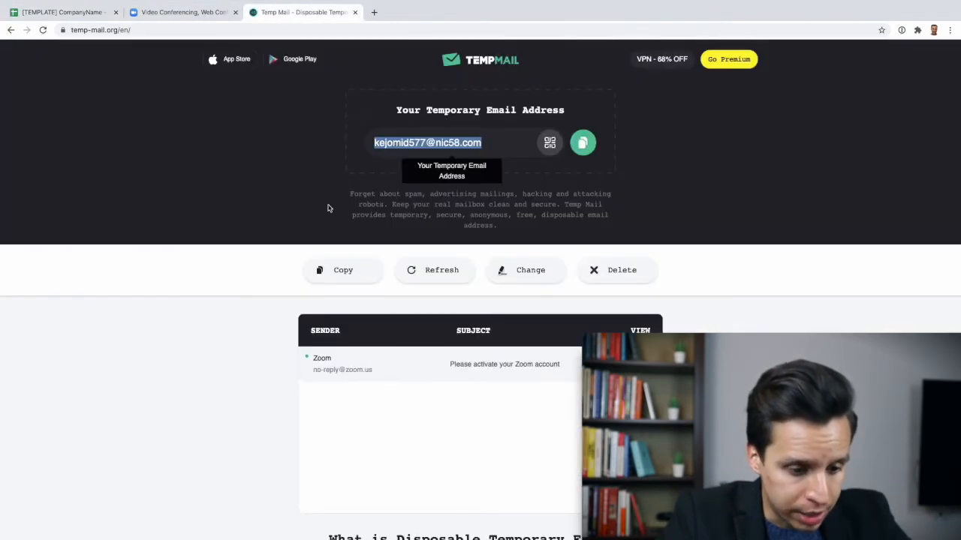
{"action": "left_click", "coordinate": [505, 365]}
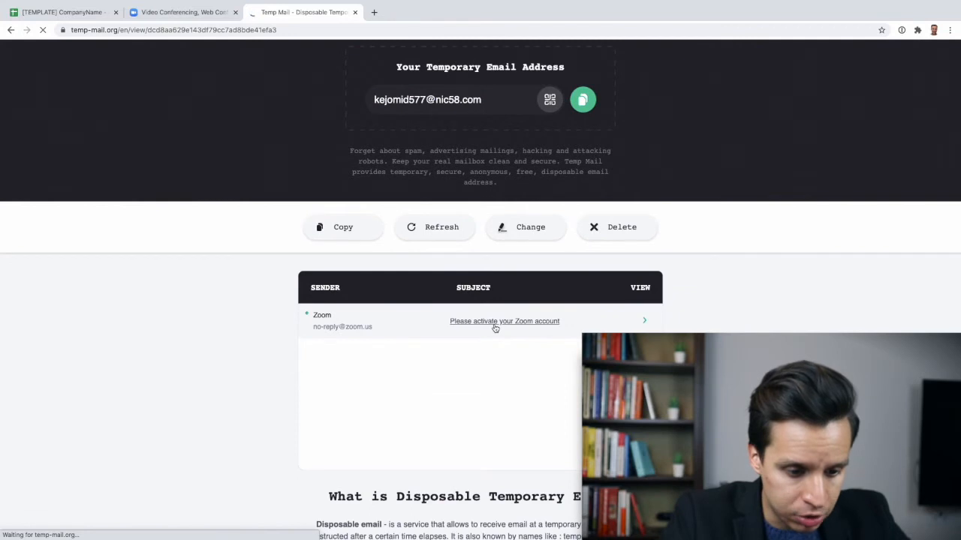
{"action": "left_click", "coordinate": [504, 321]}
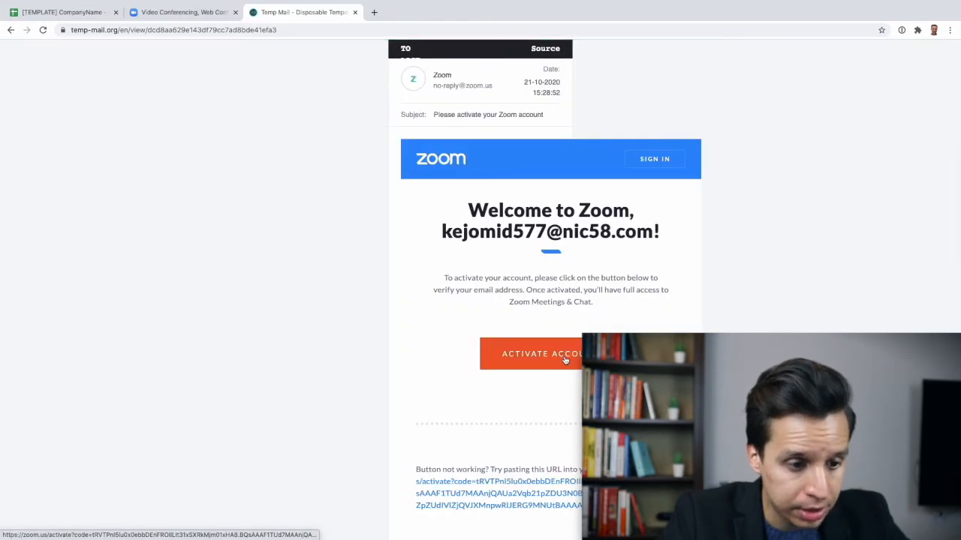
{"action": "left_click", "coordinate": [540, 354]}
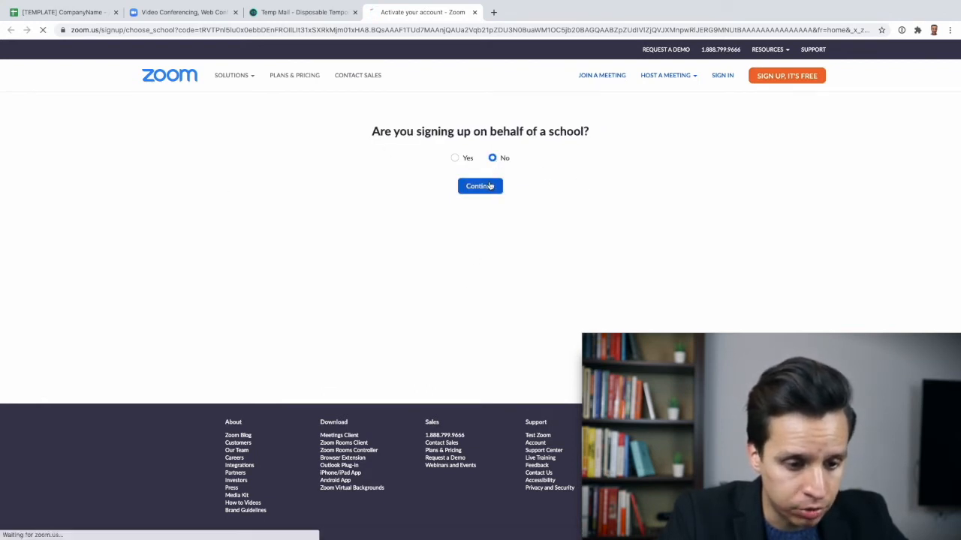
Answer No to school sign-up, submit the name 'Ugarte' and password, and return to the spreadsheet
{"action": "left_click", "coordinate": [481, 187]}
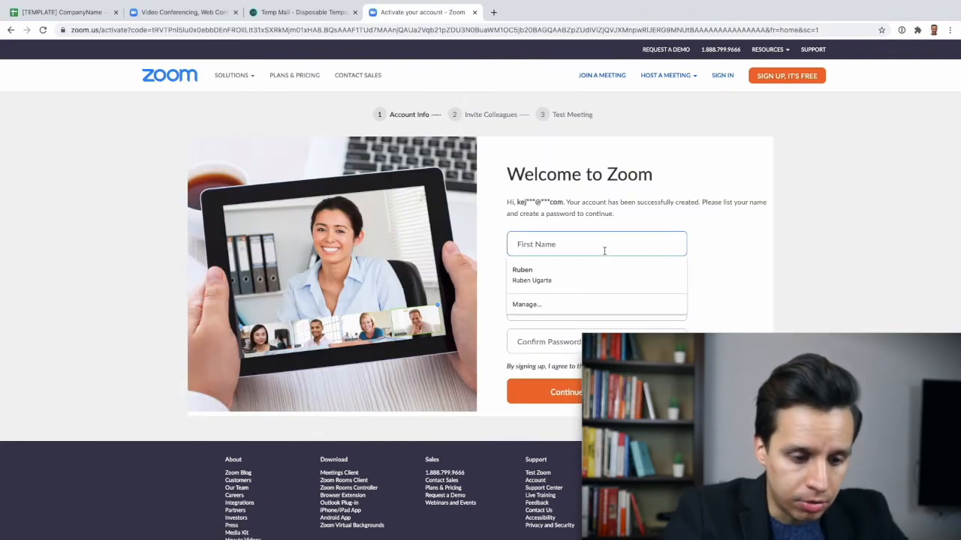
{"action": "type", "text": "Ugarte"}
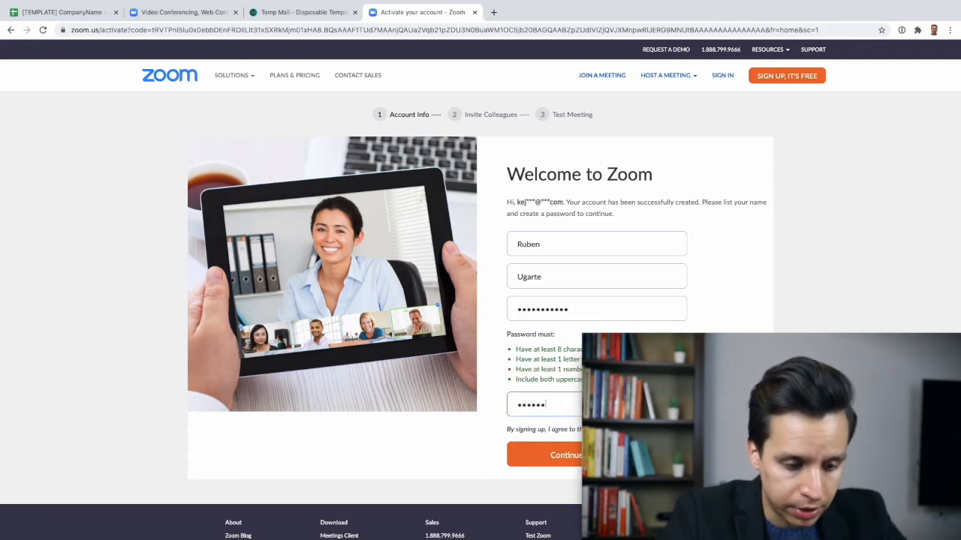
{"action": "left_click", "coordinate": [563, 455]}
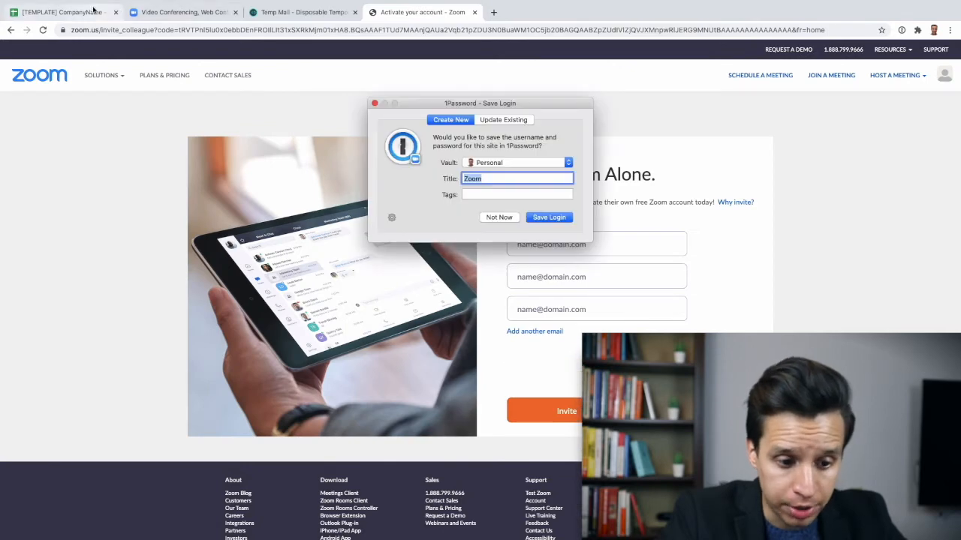
{"action": "left_click", "coordinate": [60, 12]}
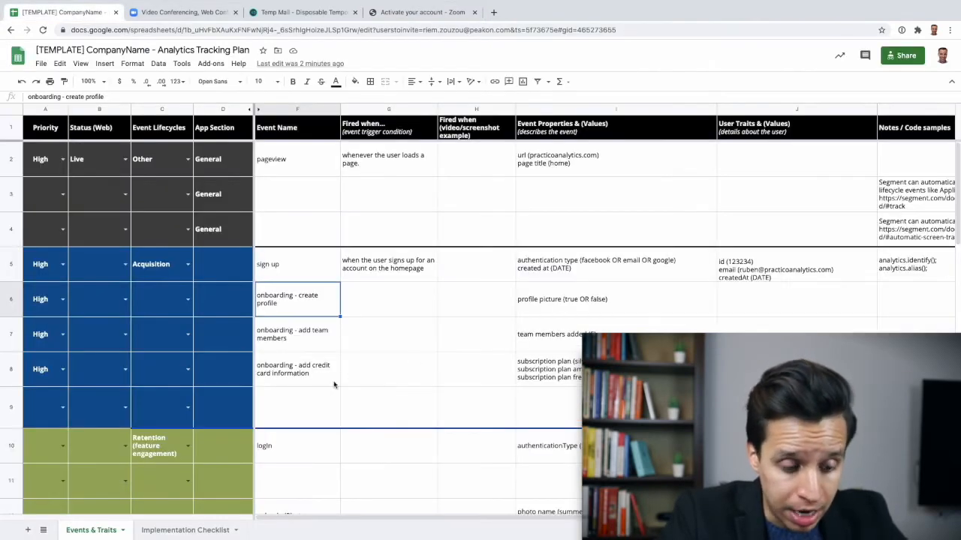
Add an 'activated account' event row in the Event Name column
{"action": "scroll", "scroll_direction": "down", "scroll_amount": 3}
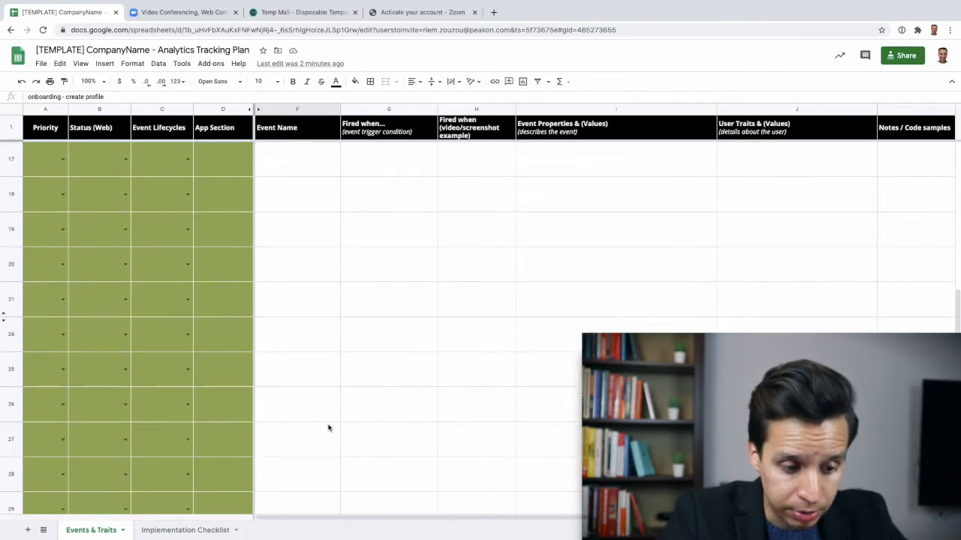
{"action": "left_click", "coordinate": [297, 333]}
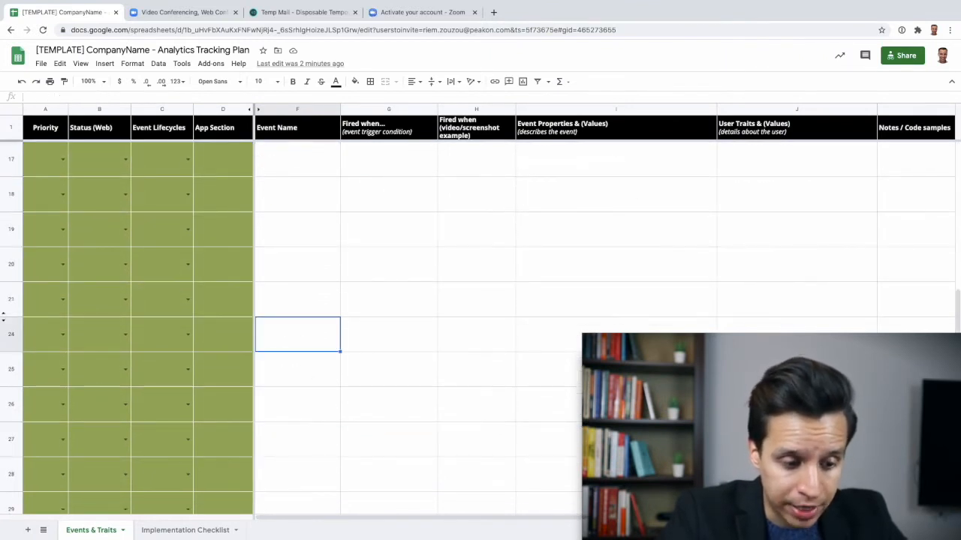
{"action": "type", "text": "activated account"}
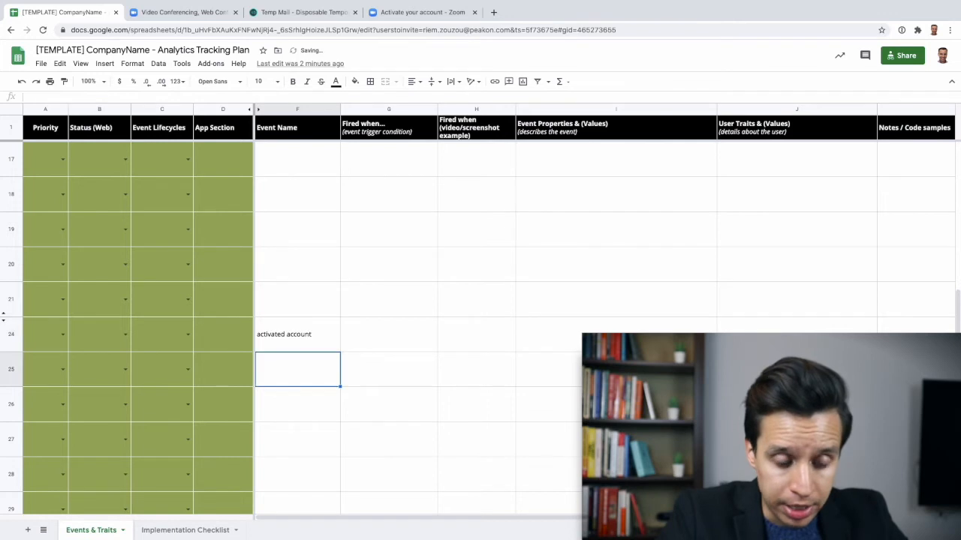
{"action": "left_click", "coordinate": [387, 333]}
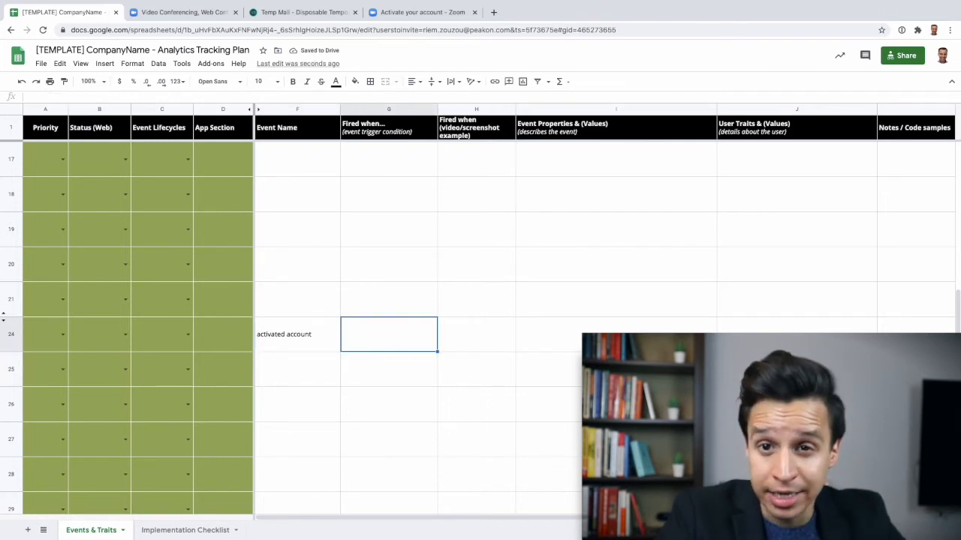
{"action": "mouse_move", "coordinate": [560, 337]}
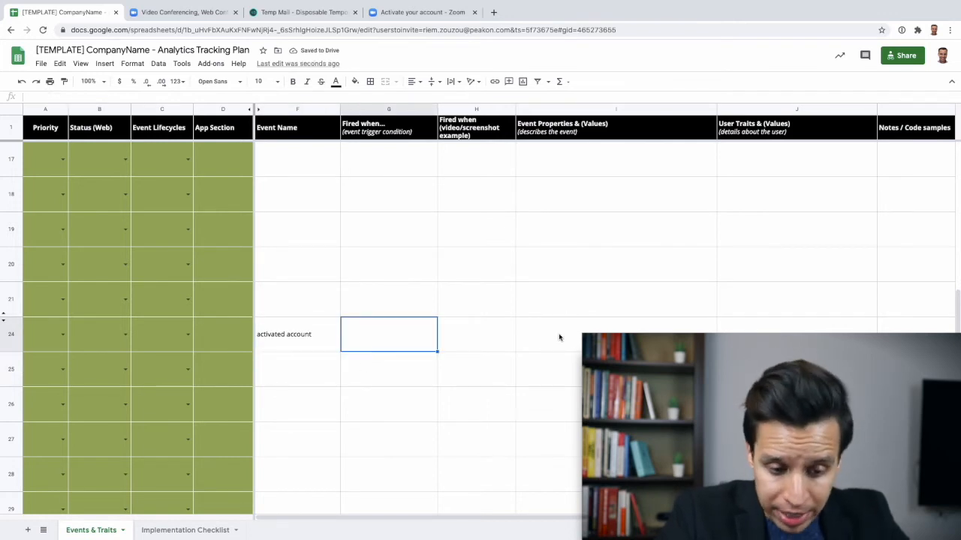
Add a 'school verification' event with a 'value (yes or no)' property and start a 'personal' event
{"action": "left_click", "coordinate": [297, 369]}
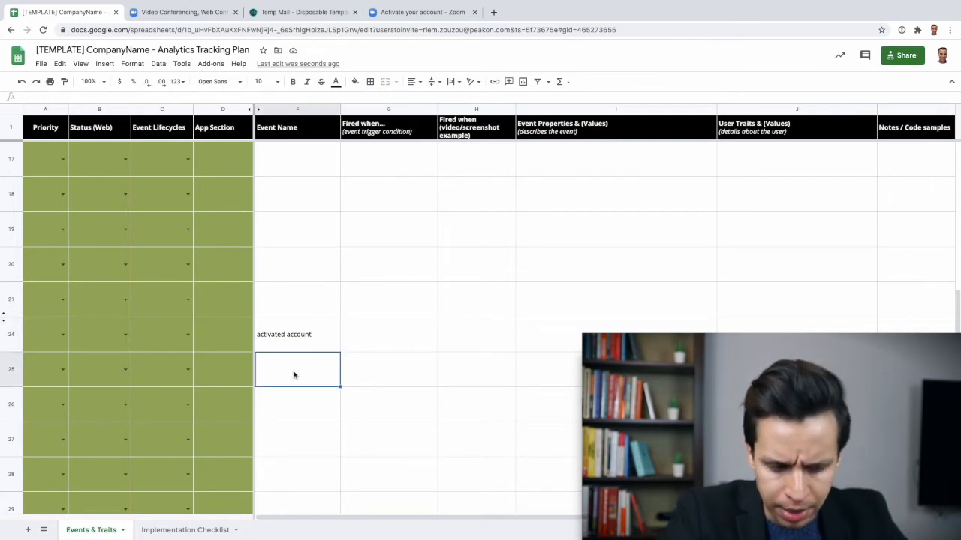
{"action": "type", "text": "school verification"}
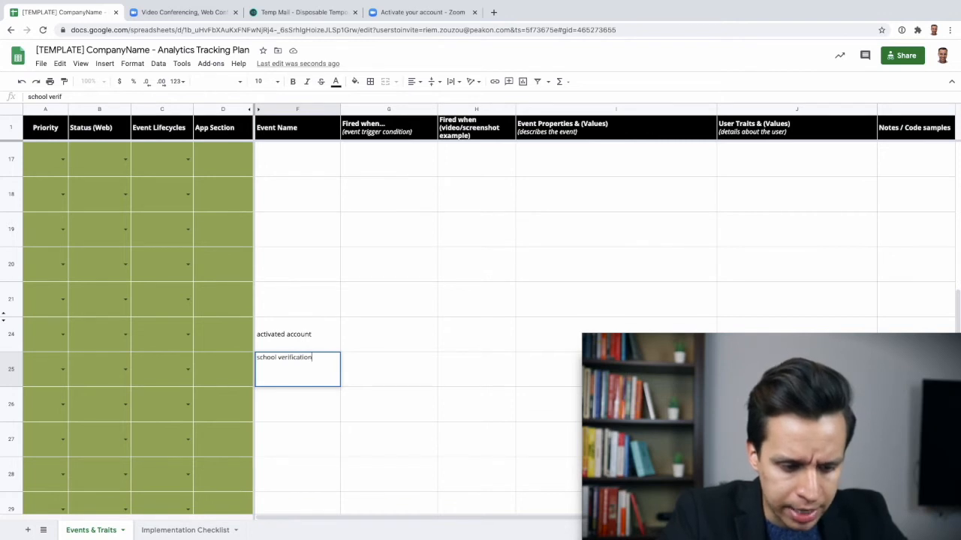
{"action": "type", "text": "value (yes or no"}
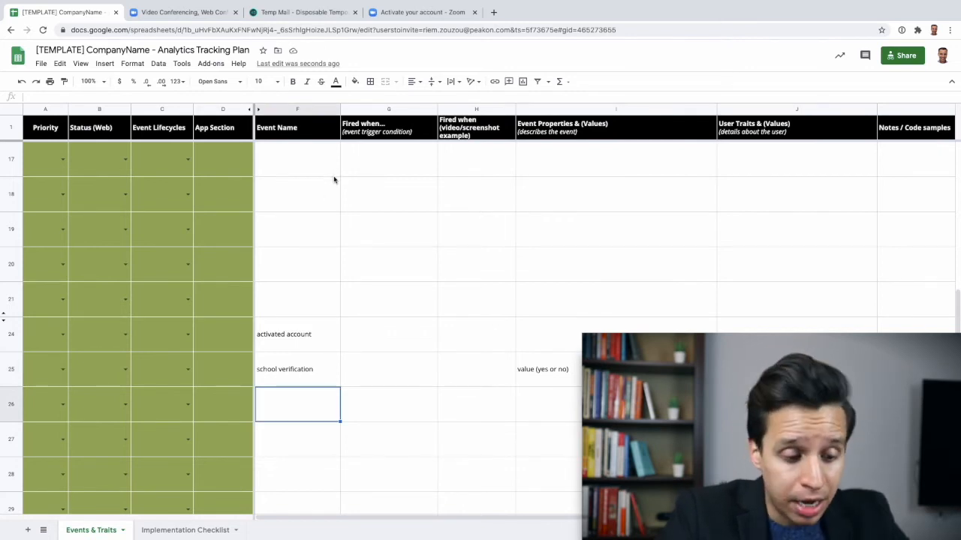
{"action": "mouse_move", "coordinate": [373, 201]}
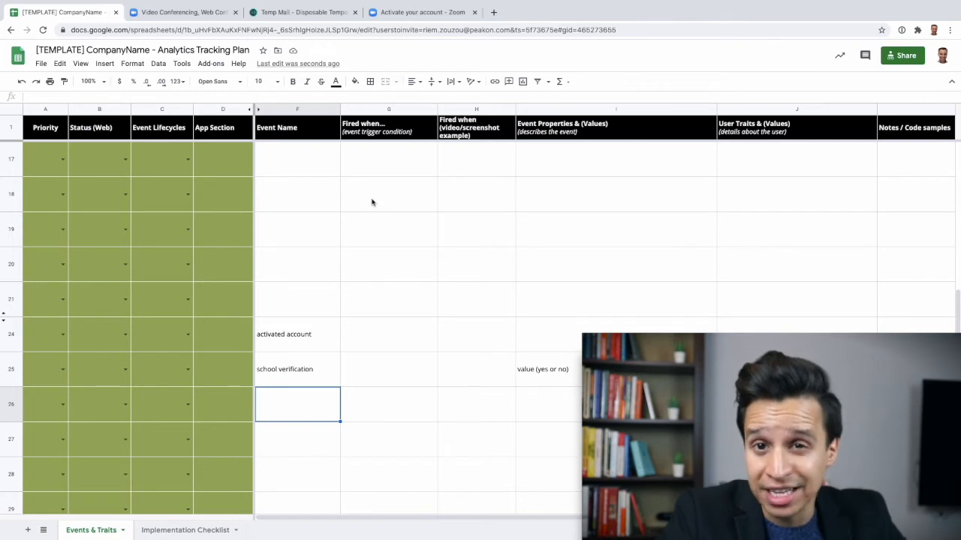
{"action": "mouse_move", "coordinate": [371, 298]}
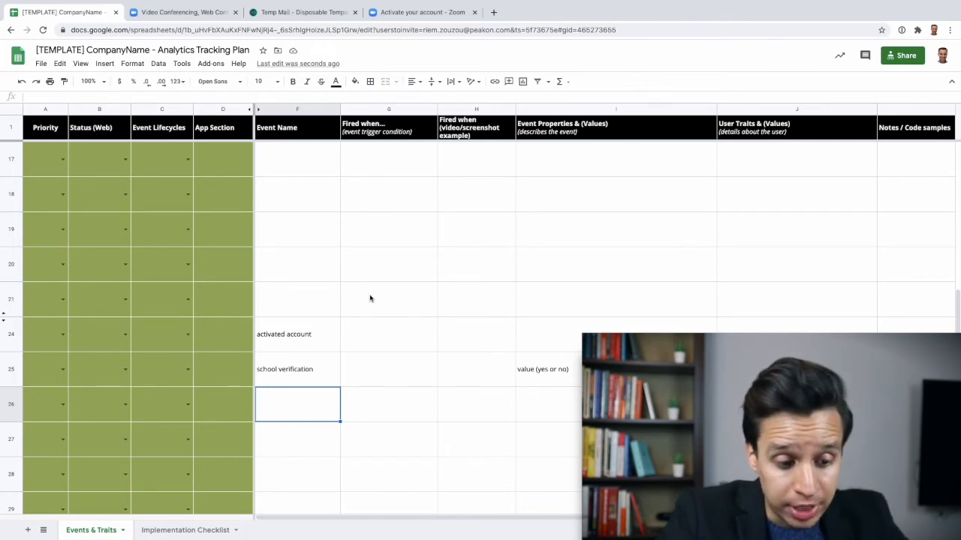
{"action": "mouse_move", "coordinate": [342, 378]}
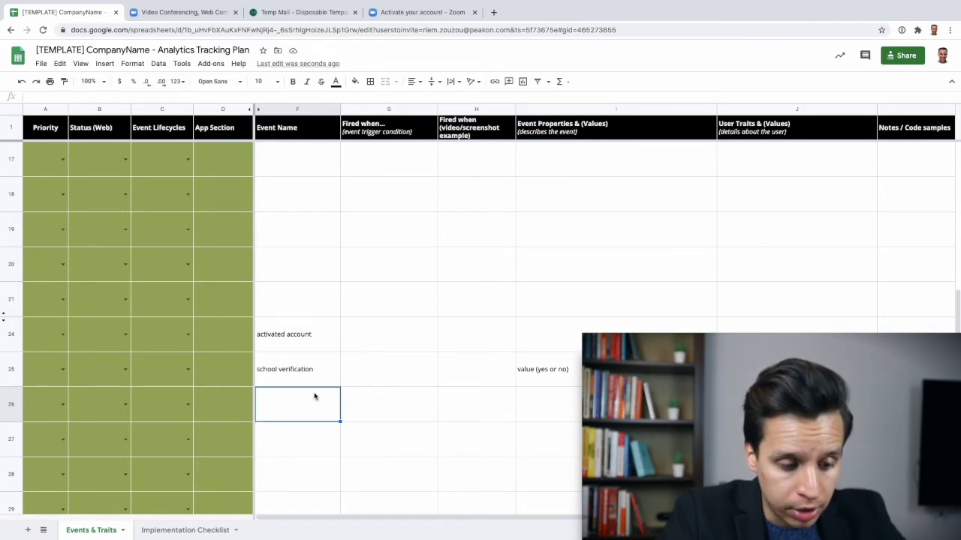
{"action": "type", "text": "personal"}
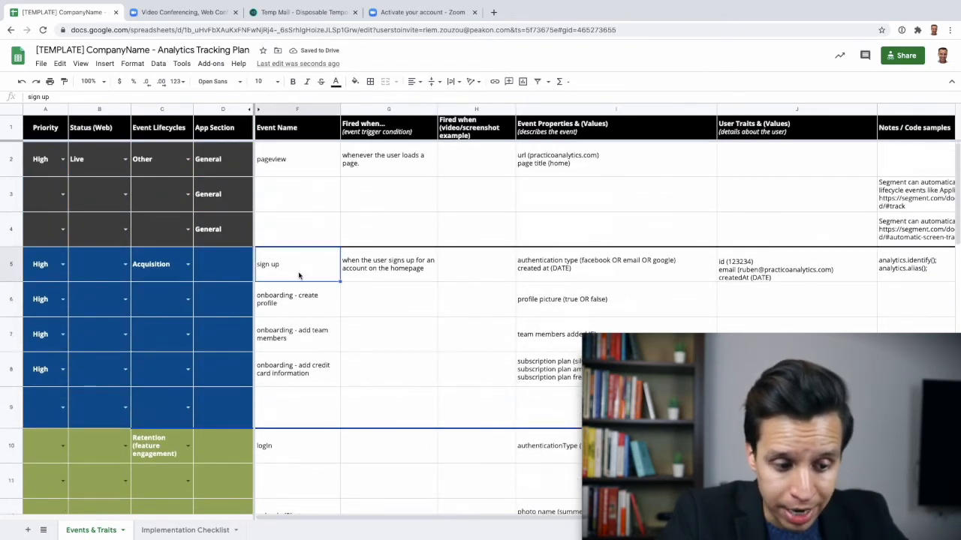
Rename the row 5 event to 'sign up', then switch back to the Zoom sign-up page
{"action": "type", "text": "signup"}
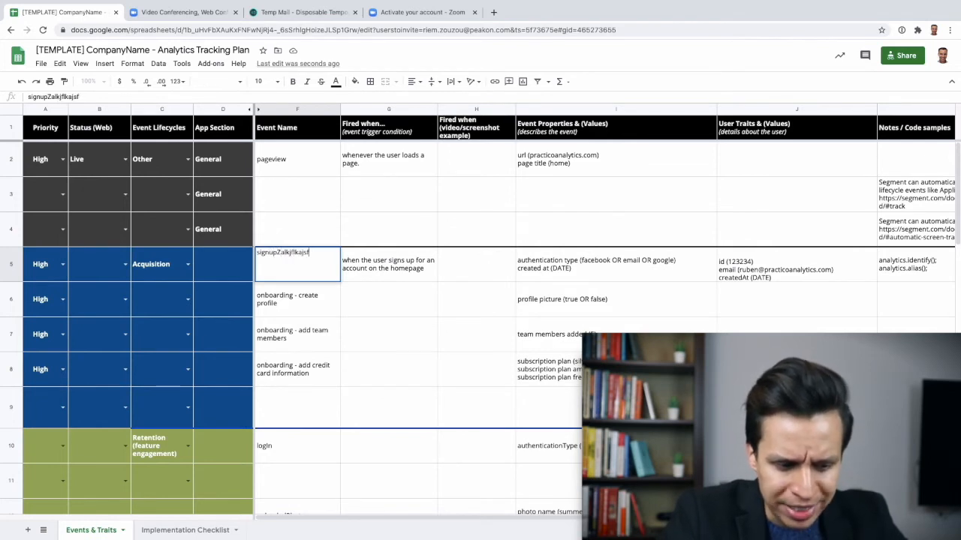
{"action": "type", "text": "sign up"}
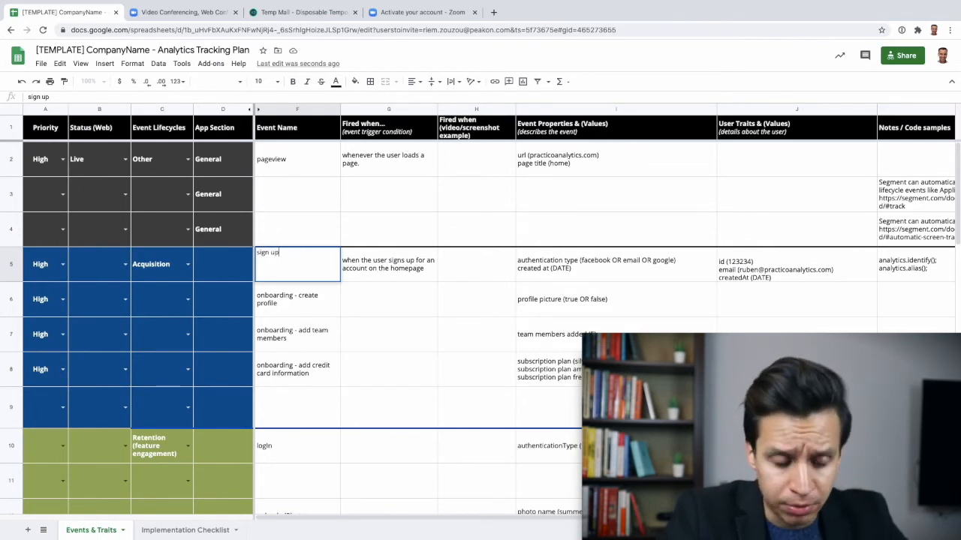
{"action": "scroll", "scroll_direction": "down", "scroll_amount": 3}
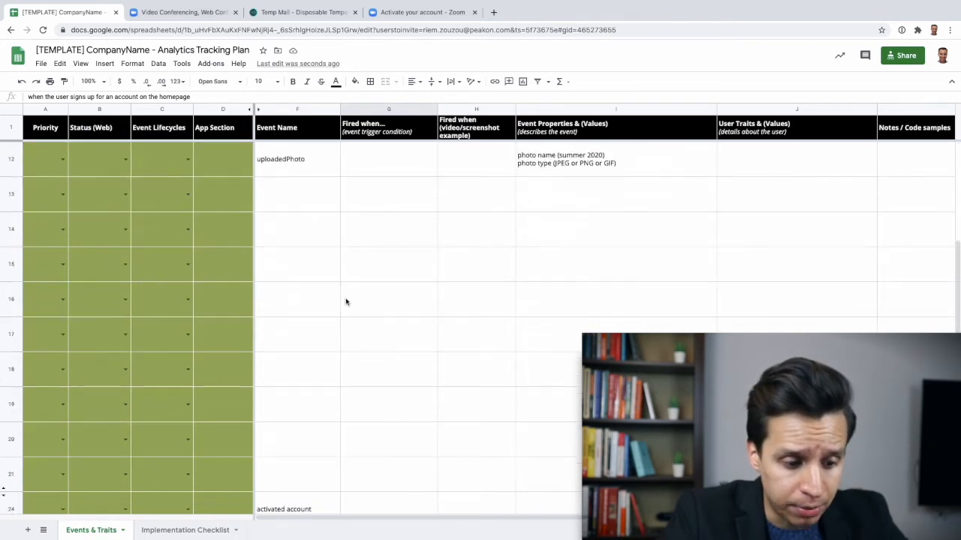
{"action": "scroll", "scroll_direction": "down", "scroll_amount": 3}
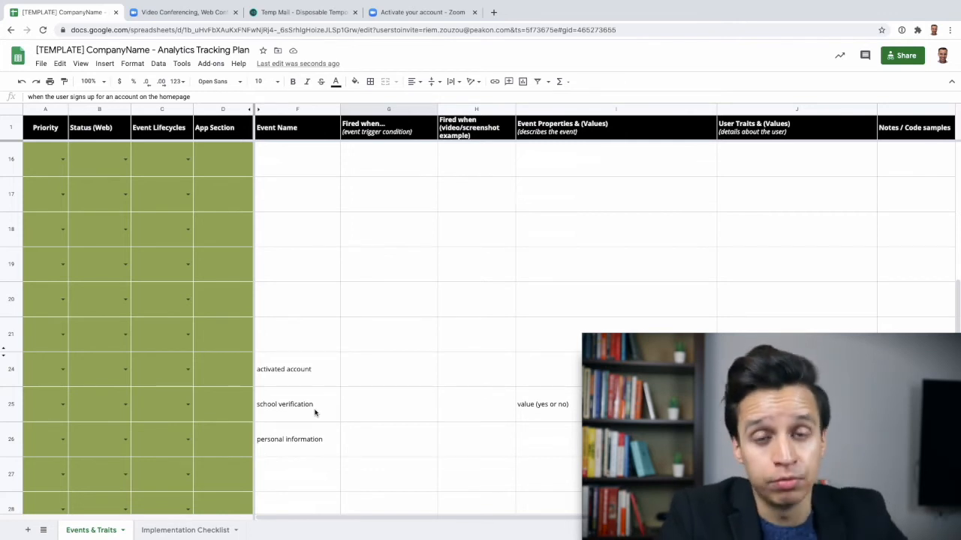
{"action": "mouse_move", "coordinate": [211, 6]}
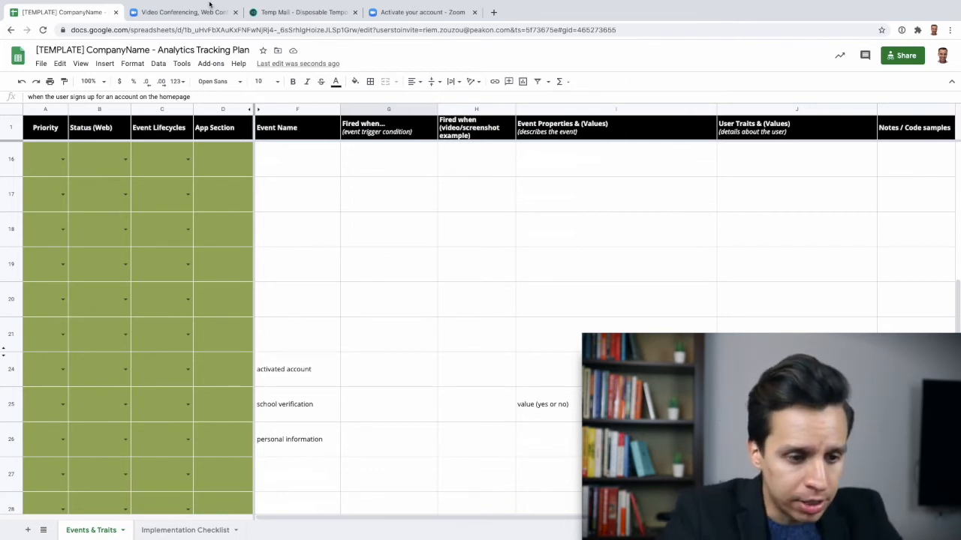
{"action": "left_click", "coordinate": [428, 12]}
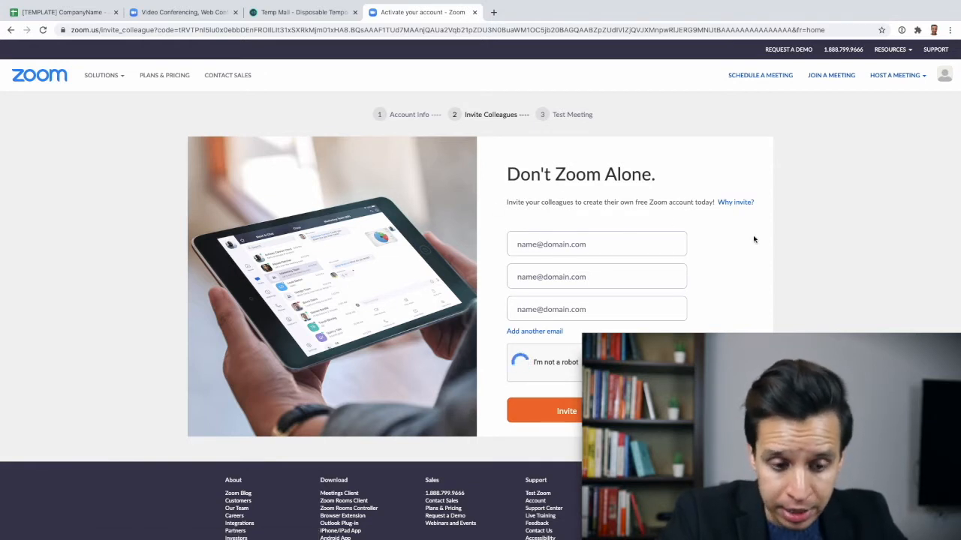
Pass the reCAPTCHA, skip inviting colleagues to reach the test meeting, and return to the spreadsheet
{"action": "left_click", "coordinate": [520, 361]}
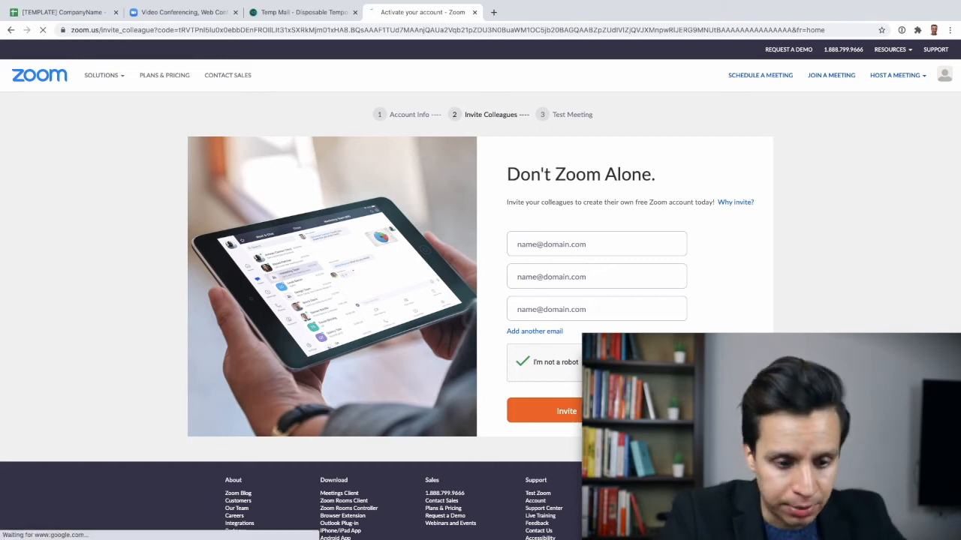
{"action": "left_click", "coordinate": [564, 412]}
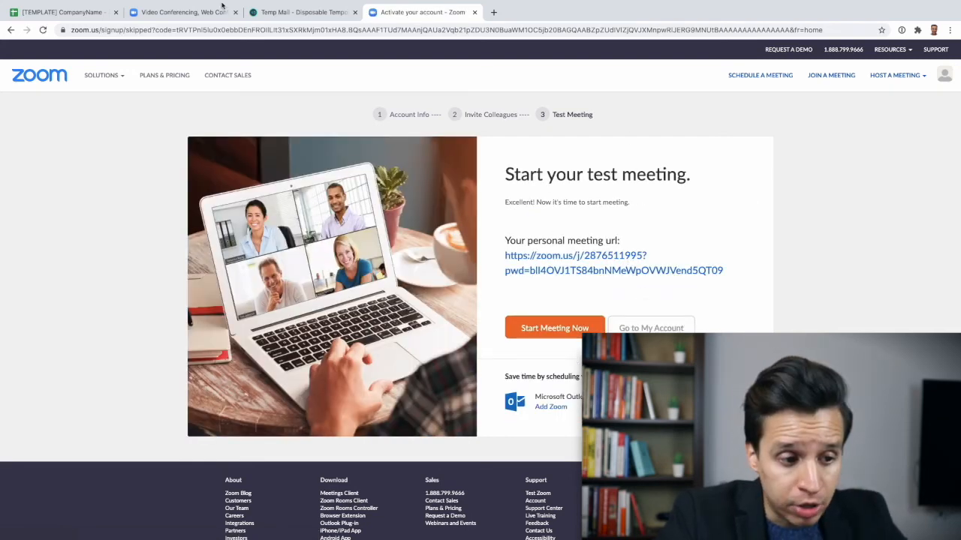
{"action": "left_click", "coordinate": [60, 12]}
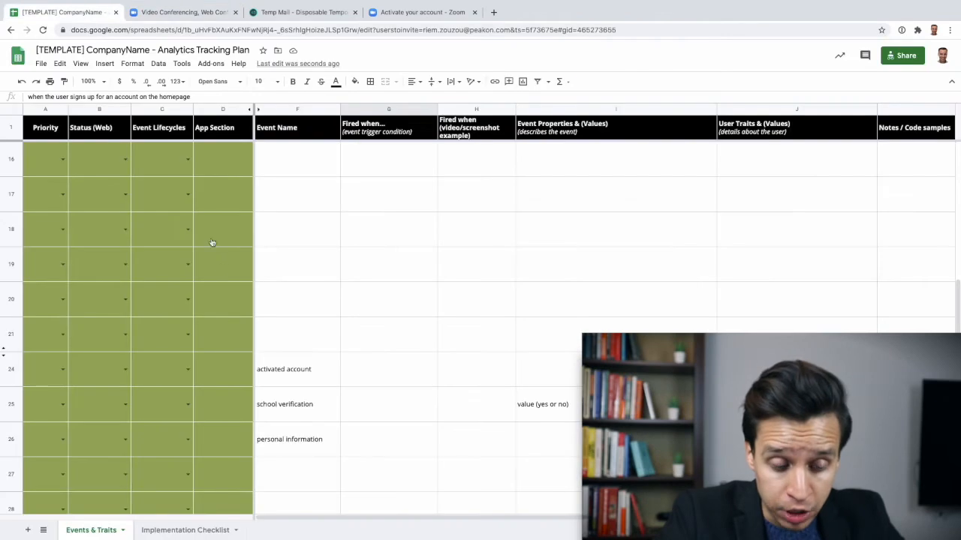
{"action": "scroll", "scroll_direction": "up", "scroll_amount": 3}
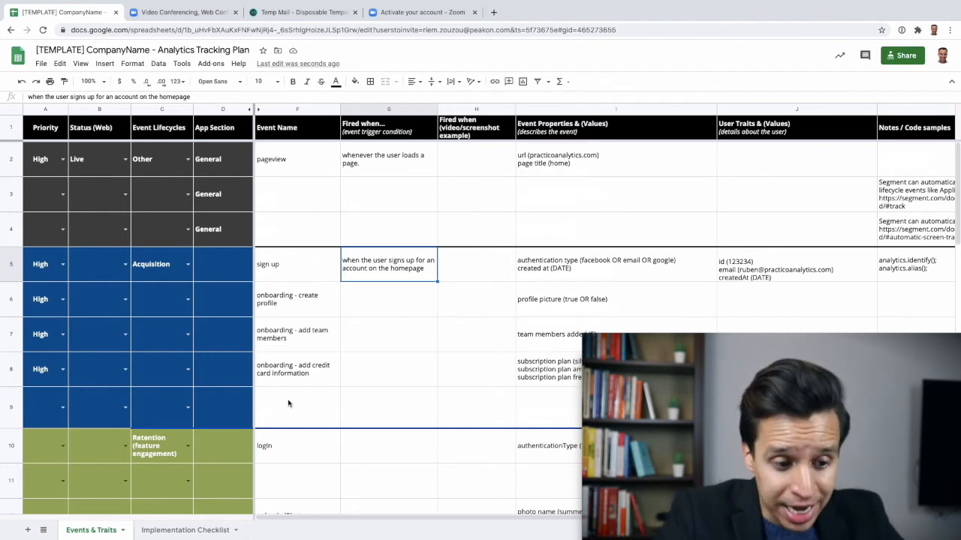
{"action": "scroll", "scroll_direction": "down", "scroll_amount": 3}
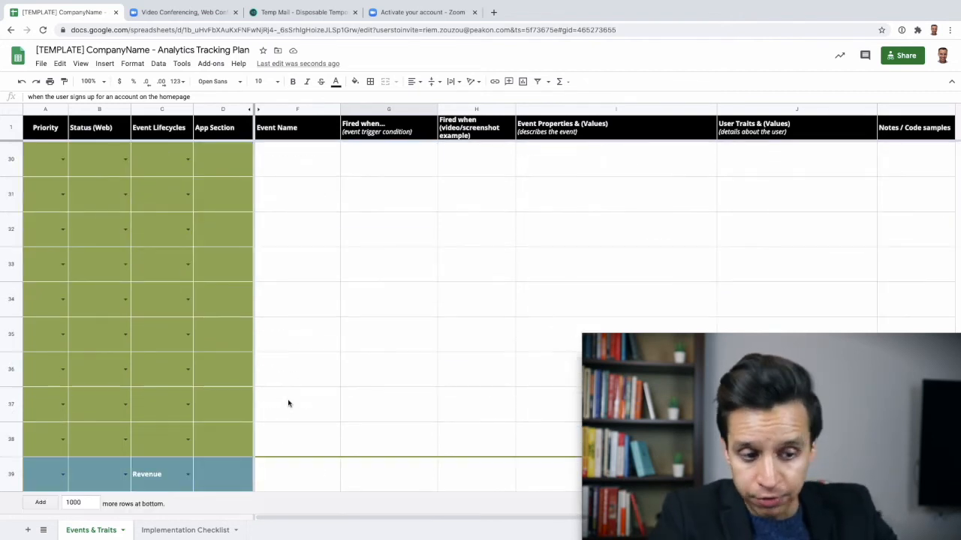
{"action": "mouse_move", "coordinate": [294, 231]}
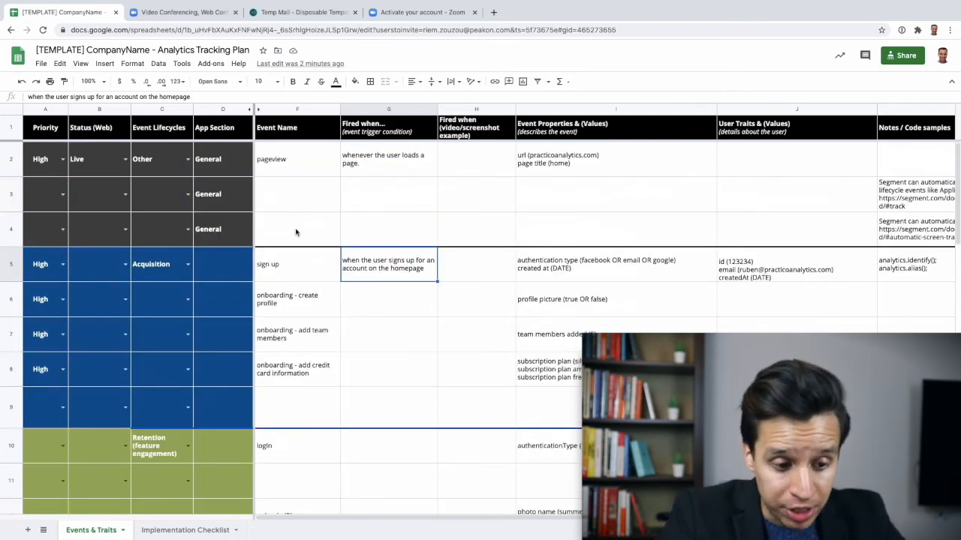
{"action": "scroll", "scroll_direction": "down", "scroll_amount": 3}
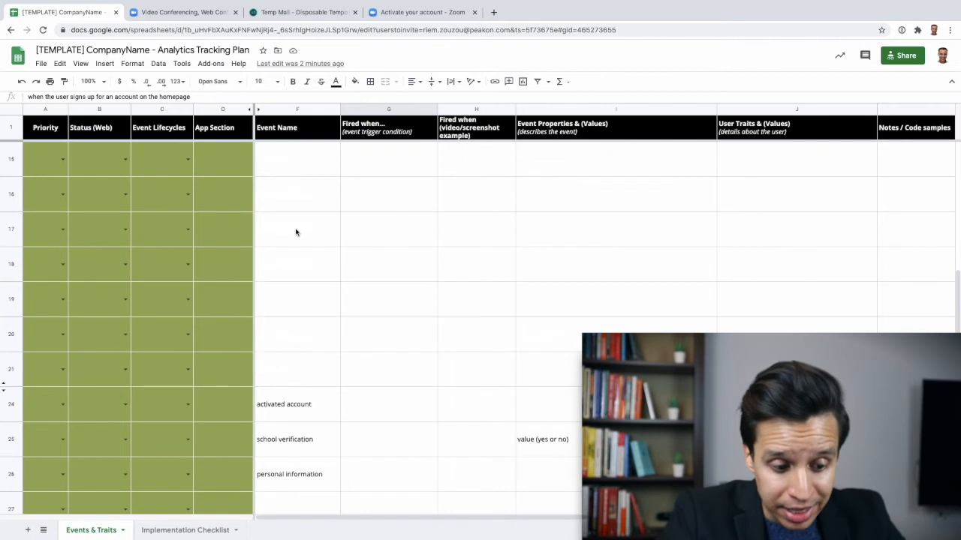
{"action": "scroll", "scroll_direction": "down", "scroll_amount": 3}
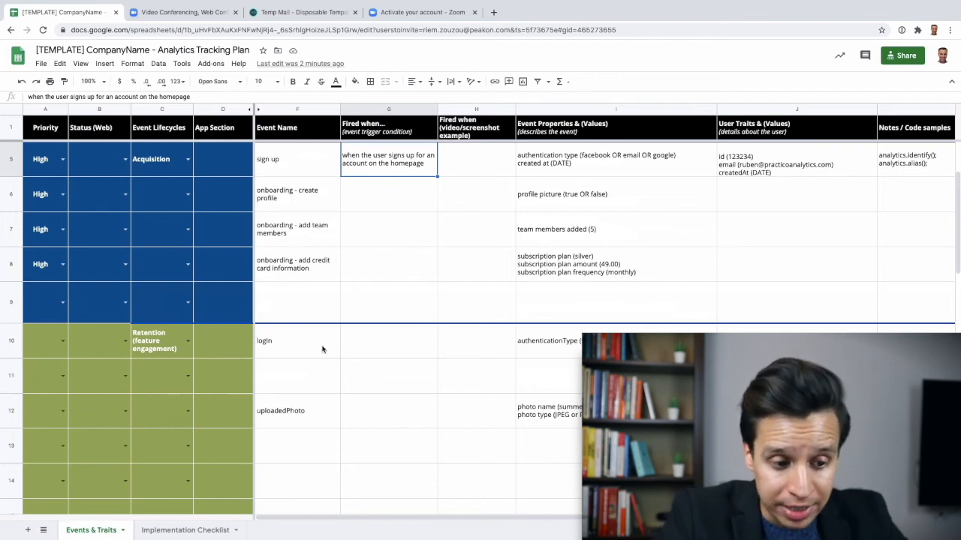
{"action": "left_click", "coordinate": [297, 194]}
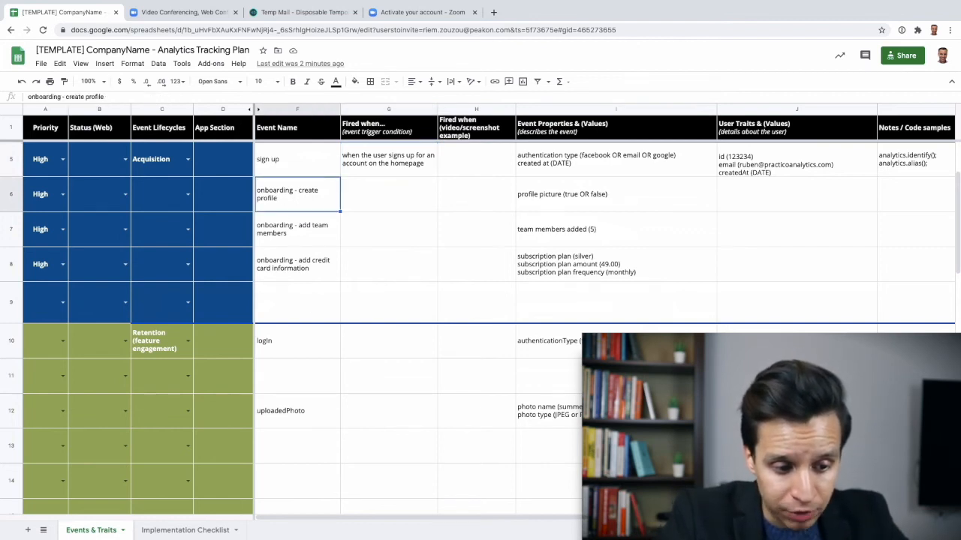
{"action": "left_click", "coordinate": [297, 228]}
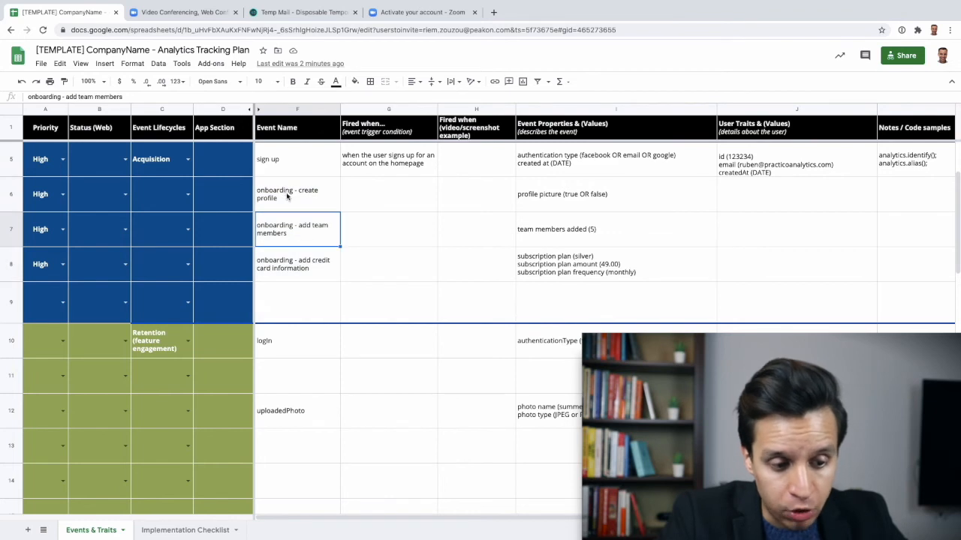
{"action": "left_click", "coordinate": [297, 194]}
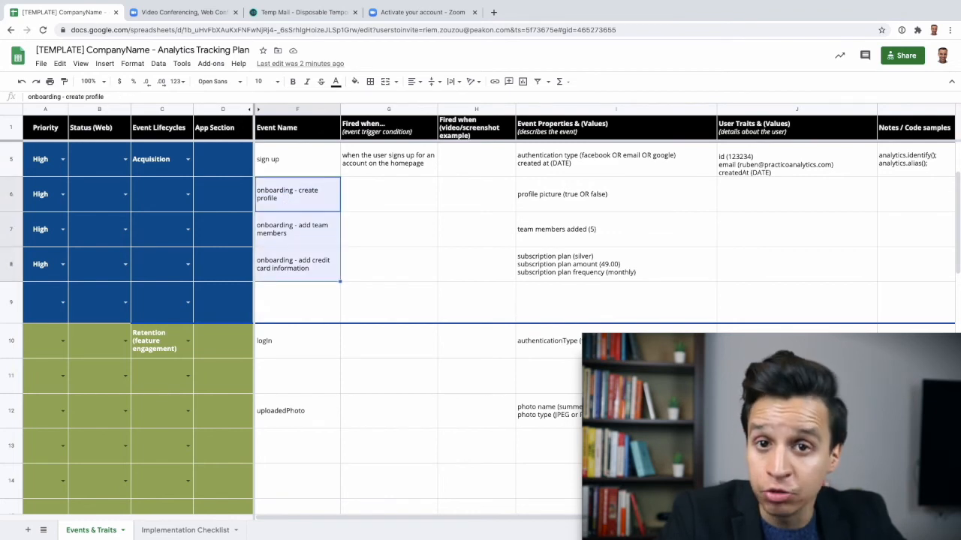
{"action": "scroll", "scroll_direction": "down", "scroll_amount": 3}
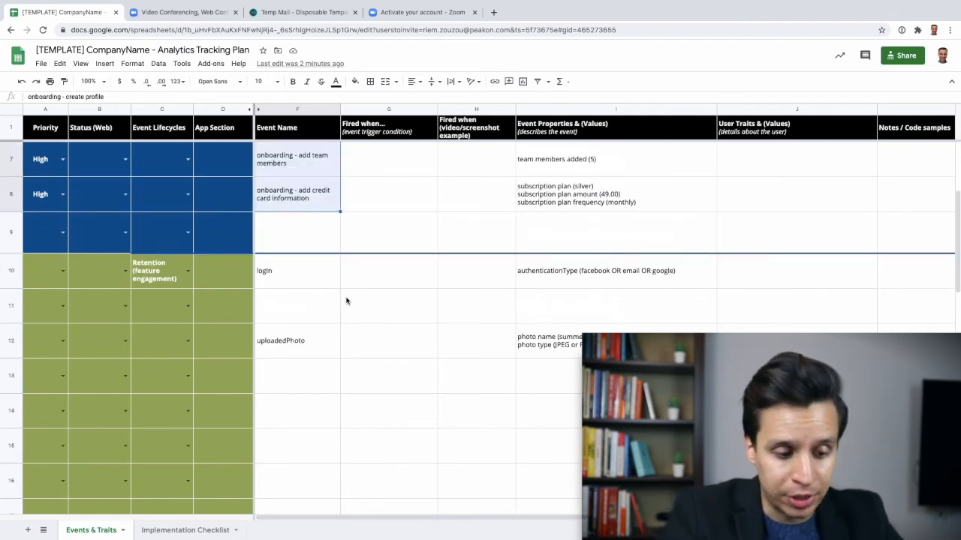
Add one 'download app' event with property 'app type (mac OR windows OR iphone…)' replacing separate mac/windows downloads
{"action": "left_click", "coordinate": [297, 411]}
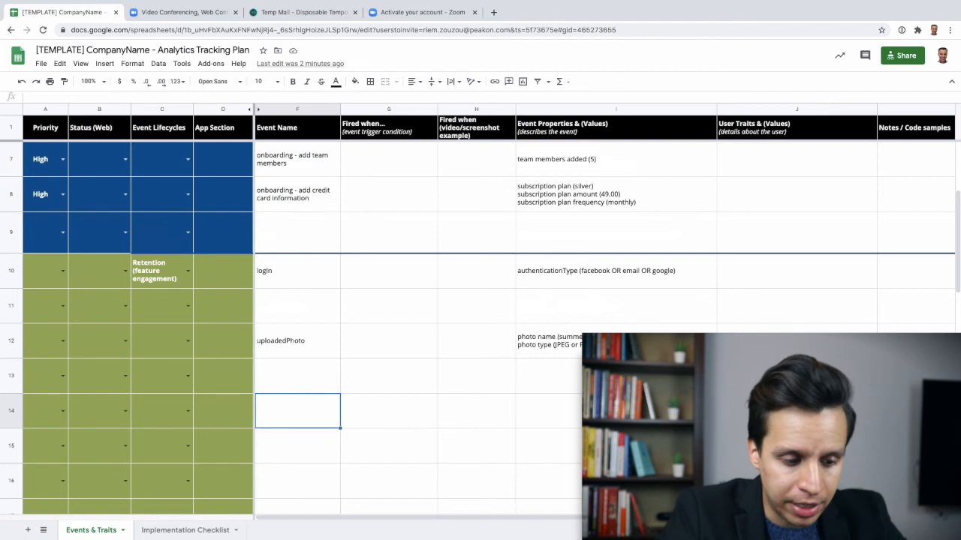
{"action": "type", "text": "download mac app"}
{"action": "left_click", "coordinate": [297, 446]}
{"action": "type", "text": "download windows app"}
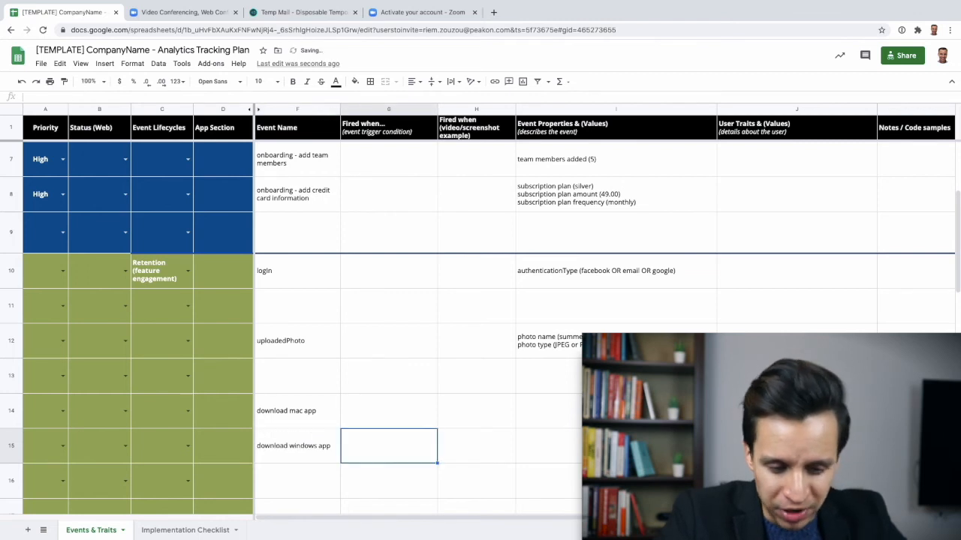
{"action": "left_click", "coordinate": [297, 445]}
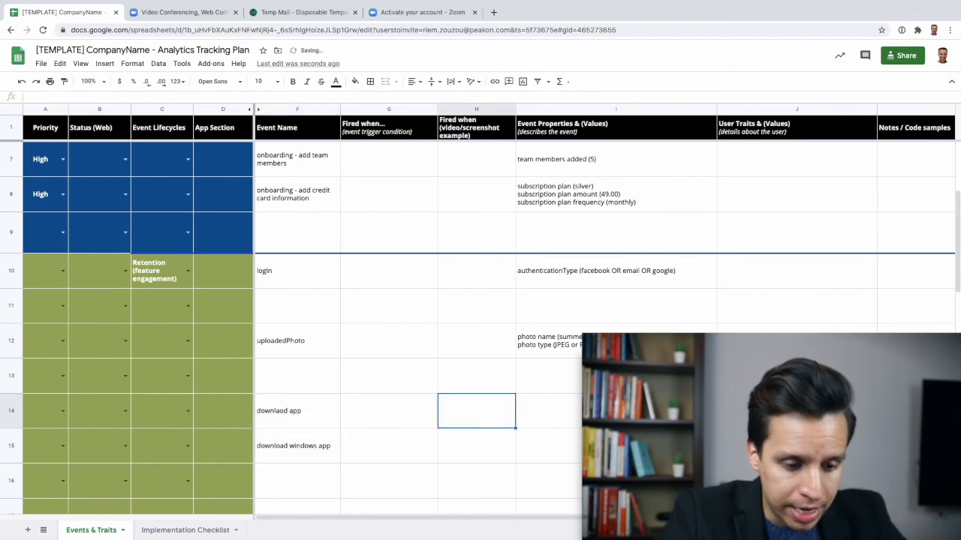
{"action": "type", "text": "app type ("}
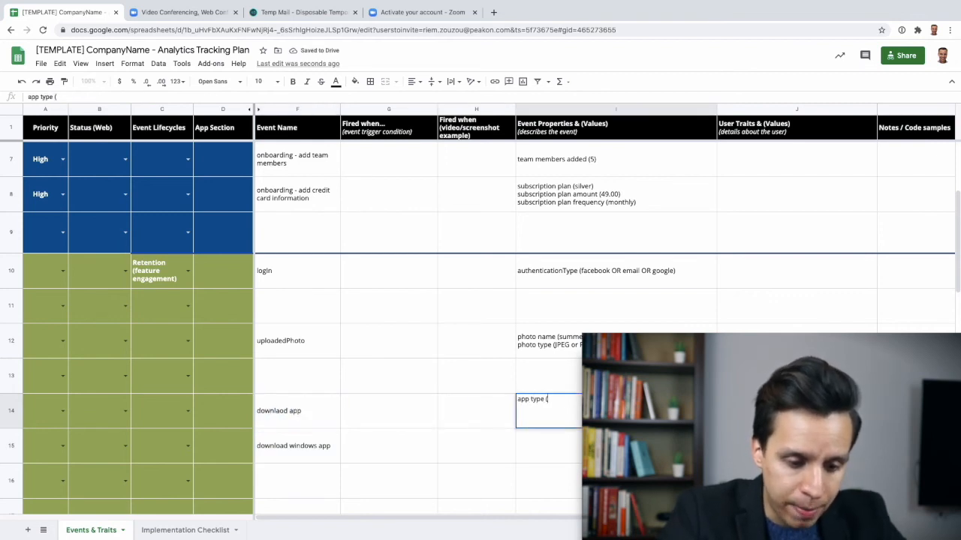
{"action": "type", "text": "mac OR wi"}
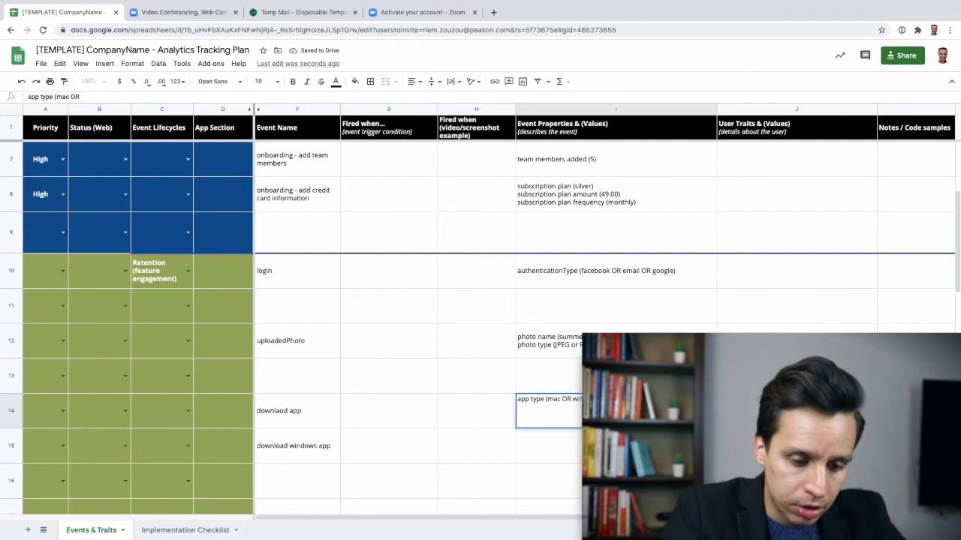
{"action": "type", "text": "windows OR iphone"}
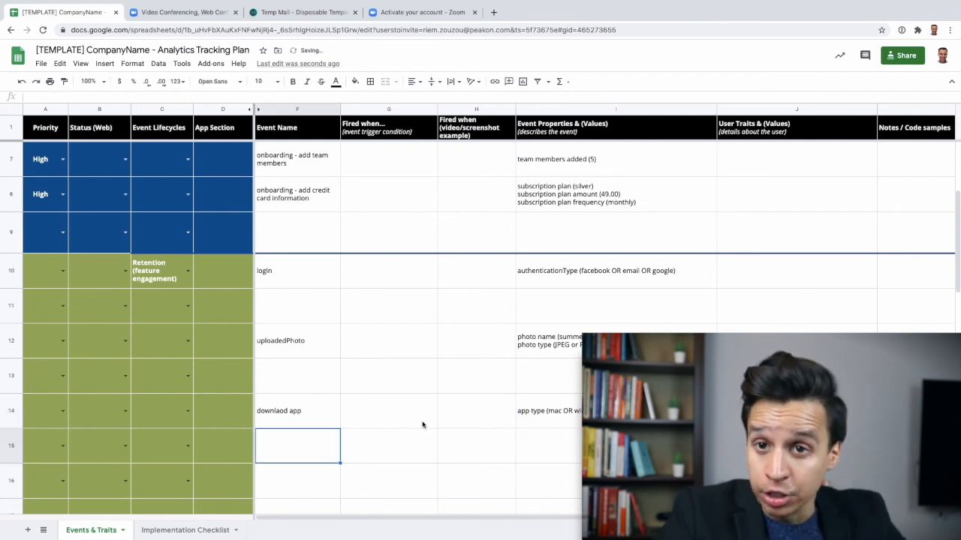
{"action": "mouse_move", "coordinate": [439, 450]}
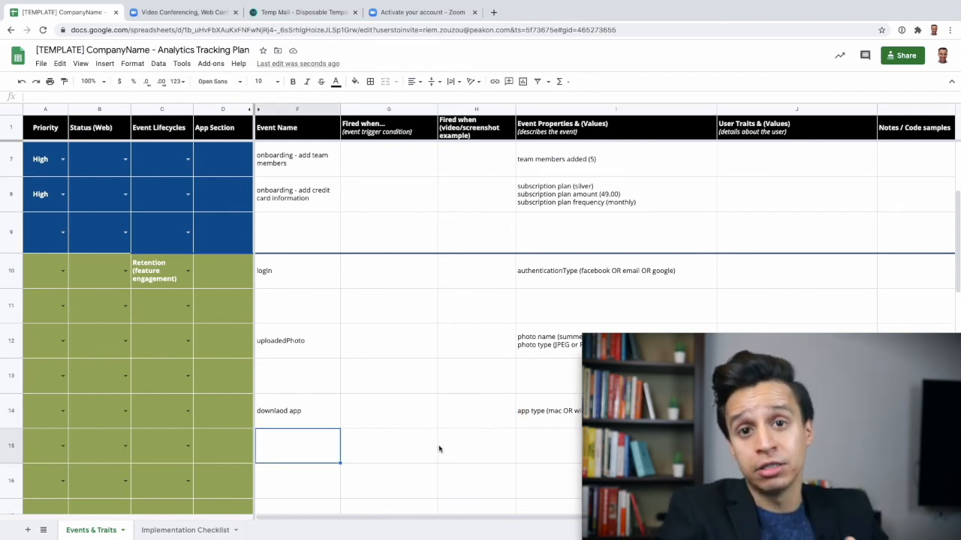